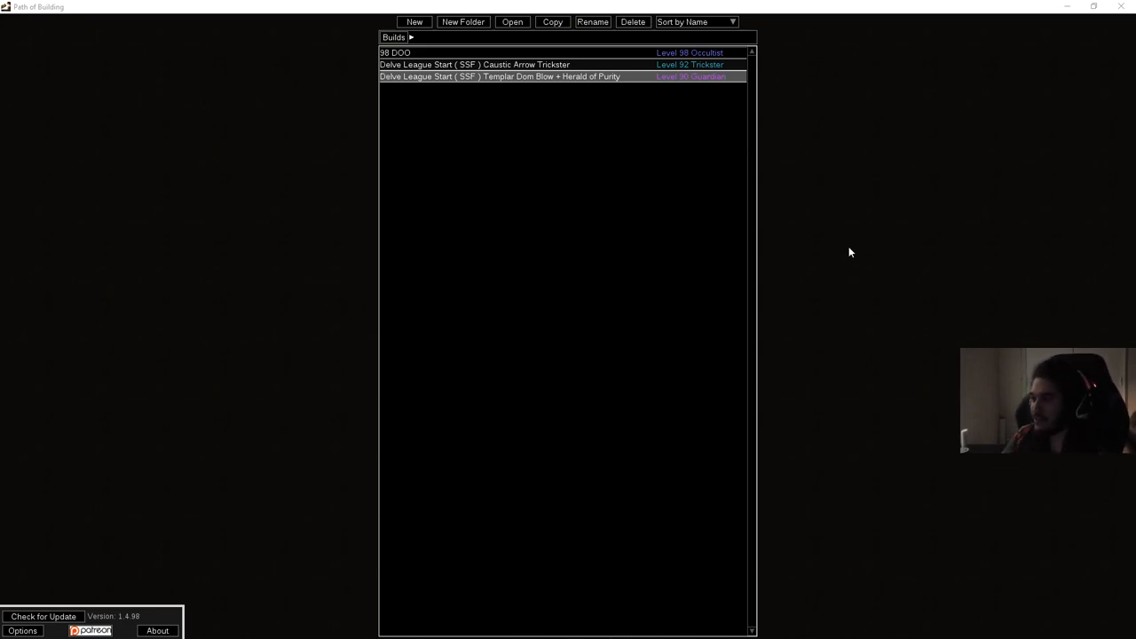
mouse_move(639, 224)
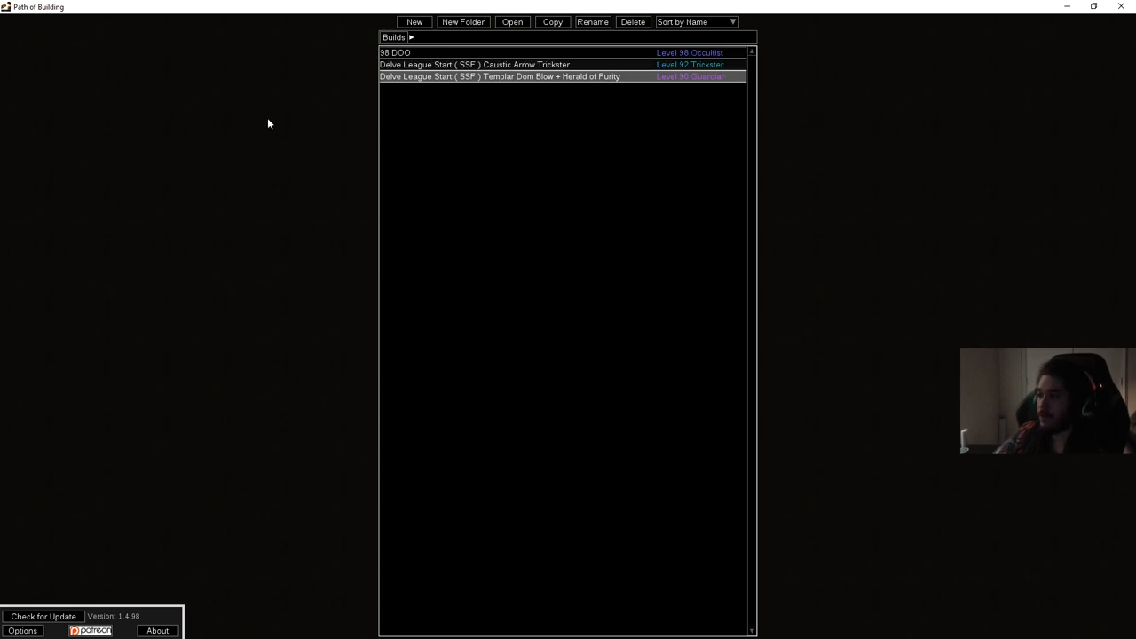
mouse_move(406, 80)
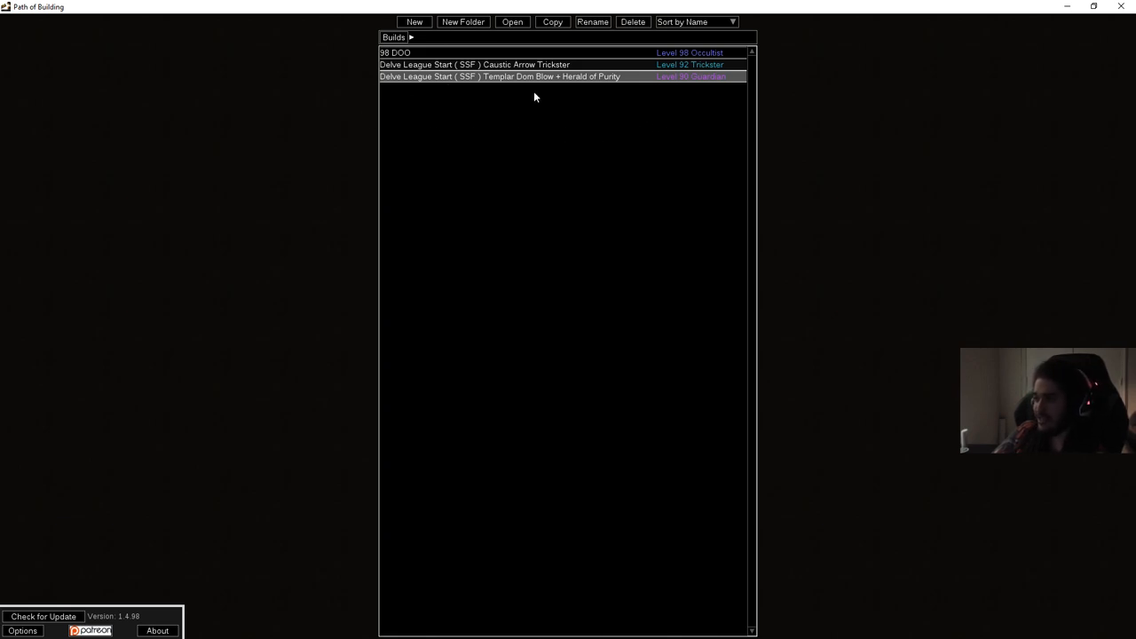
mouse_move(306, 257)
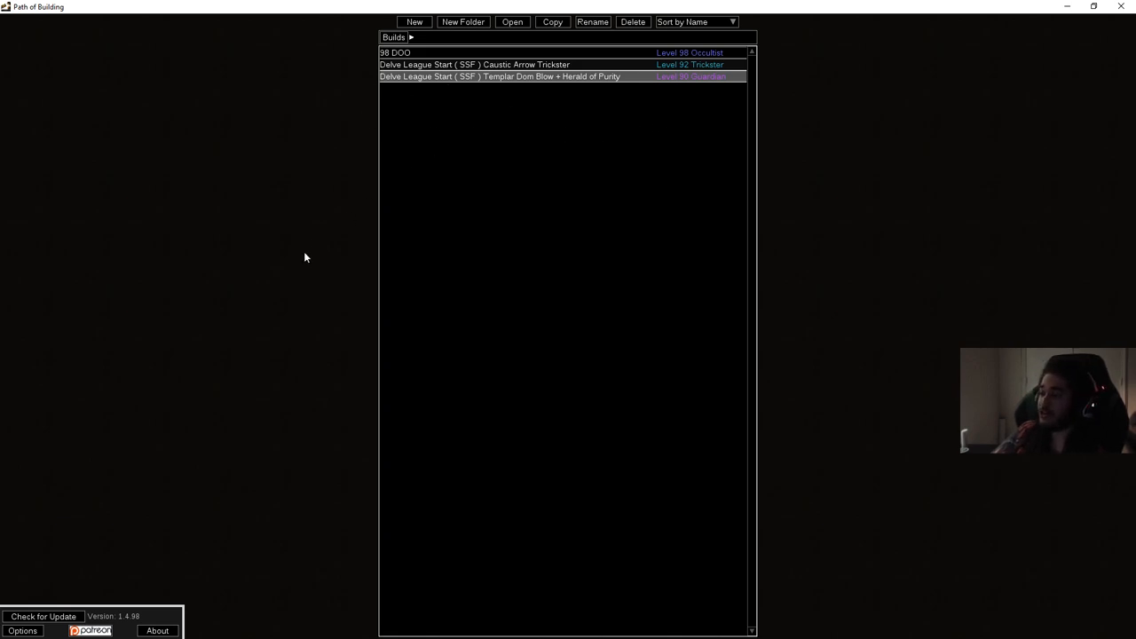
mouse_move(224, 398)
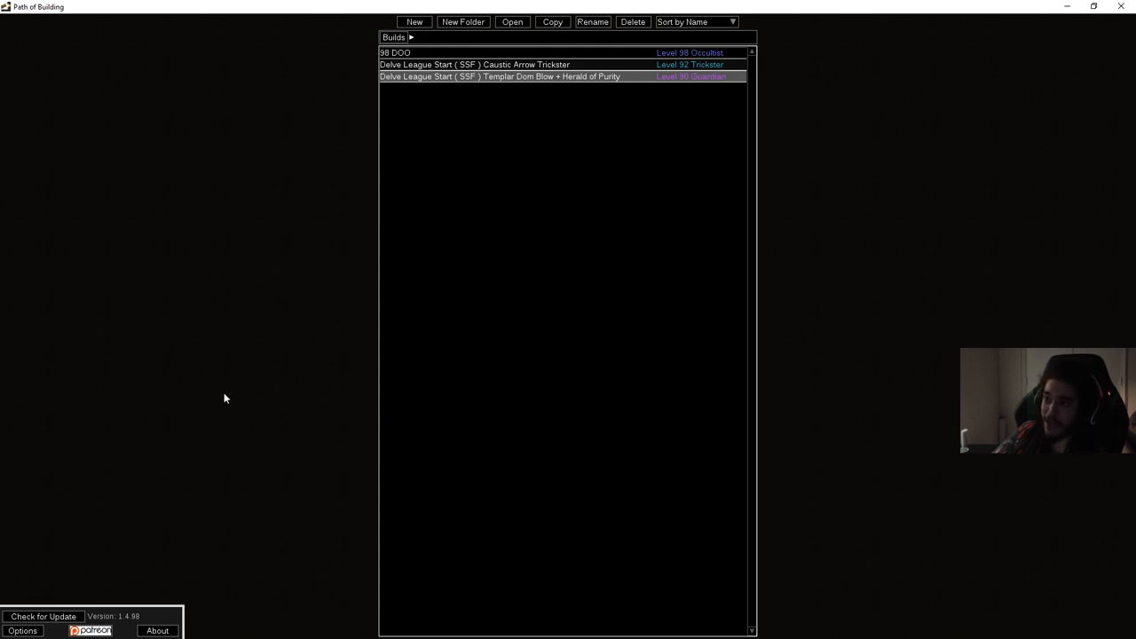
mouse_move(589, 316)
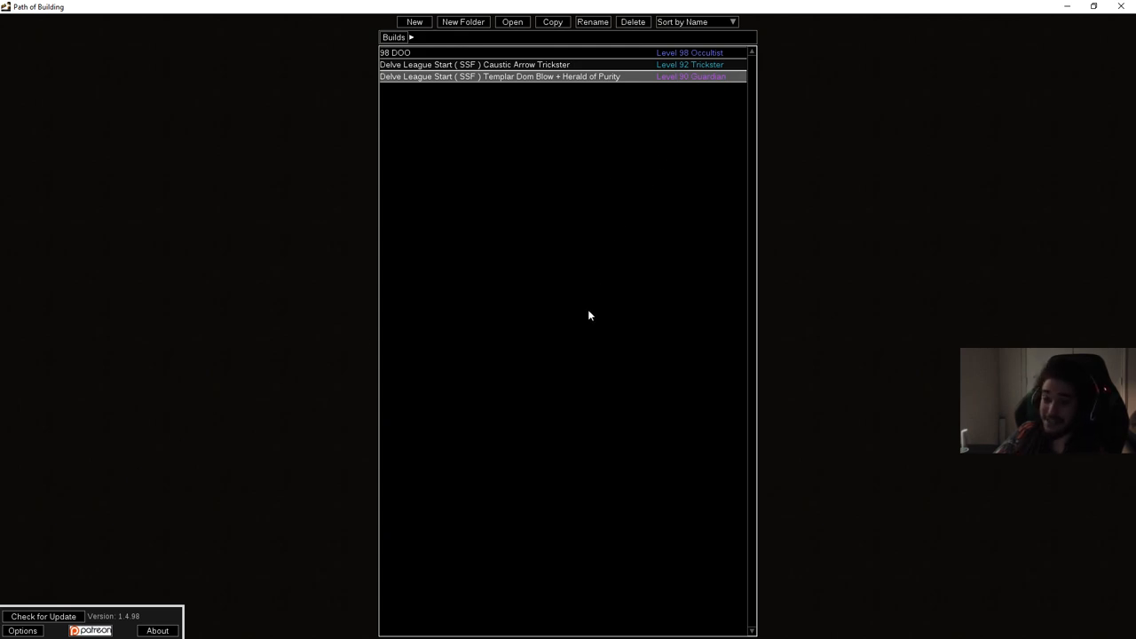
mouse_move(749, 337)
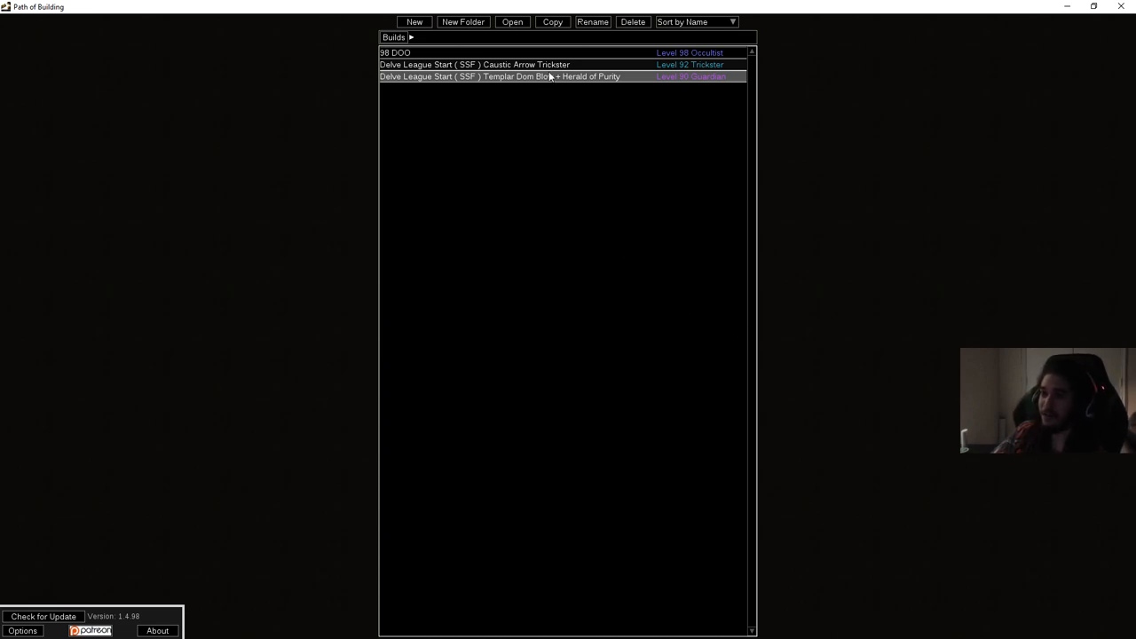
mouse_move(469, 42)
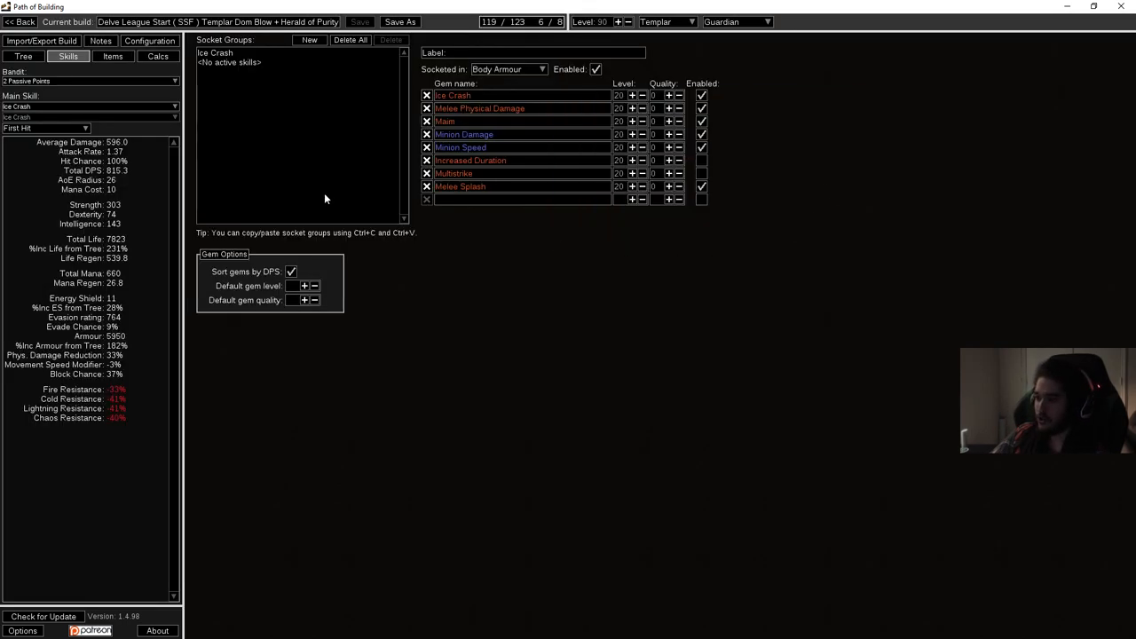
mouse_move(675, 432)
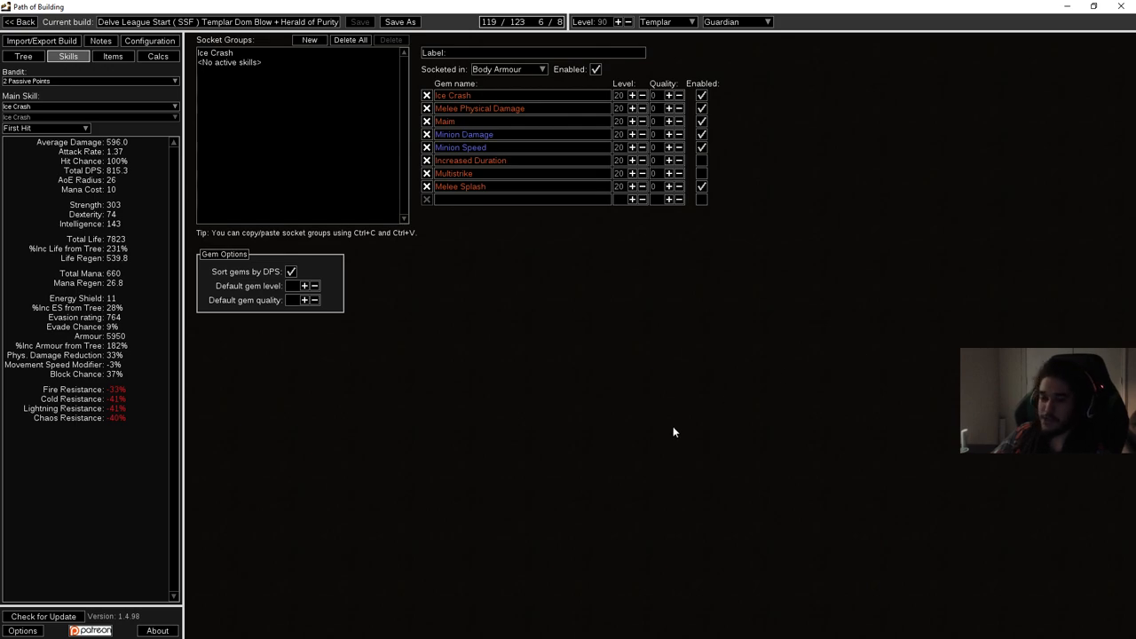
mouse_move(703, 465)
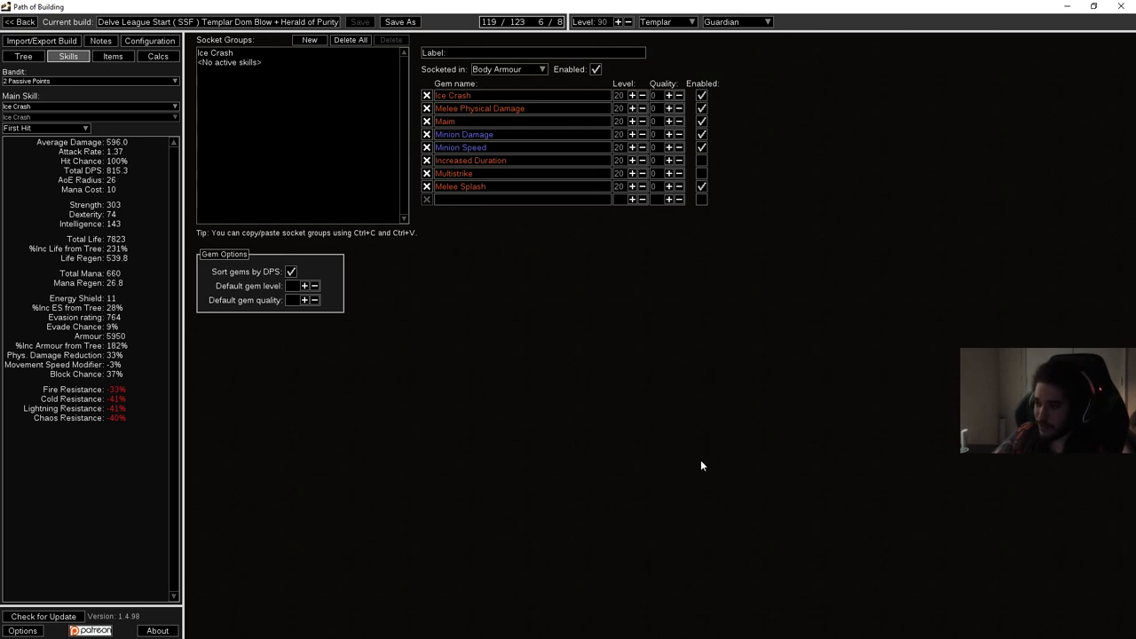
mouse_move(174, 232)
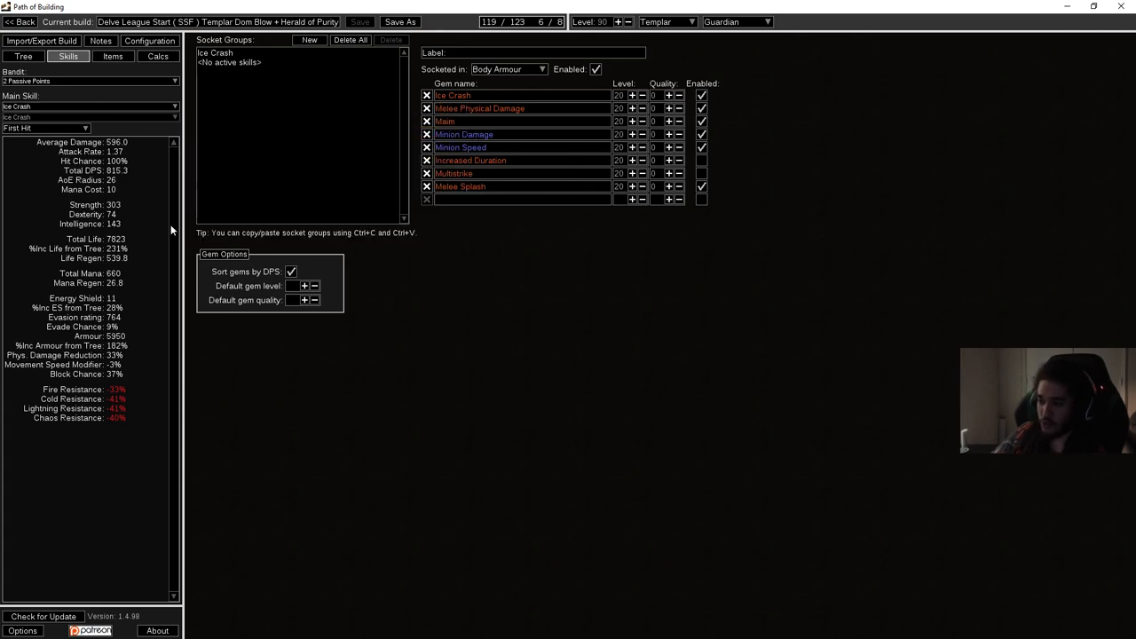
click(25, 57)
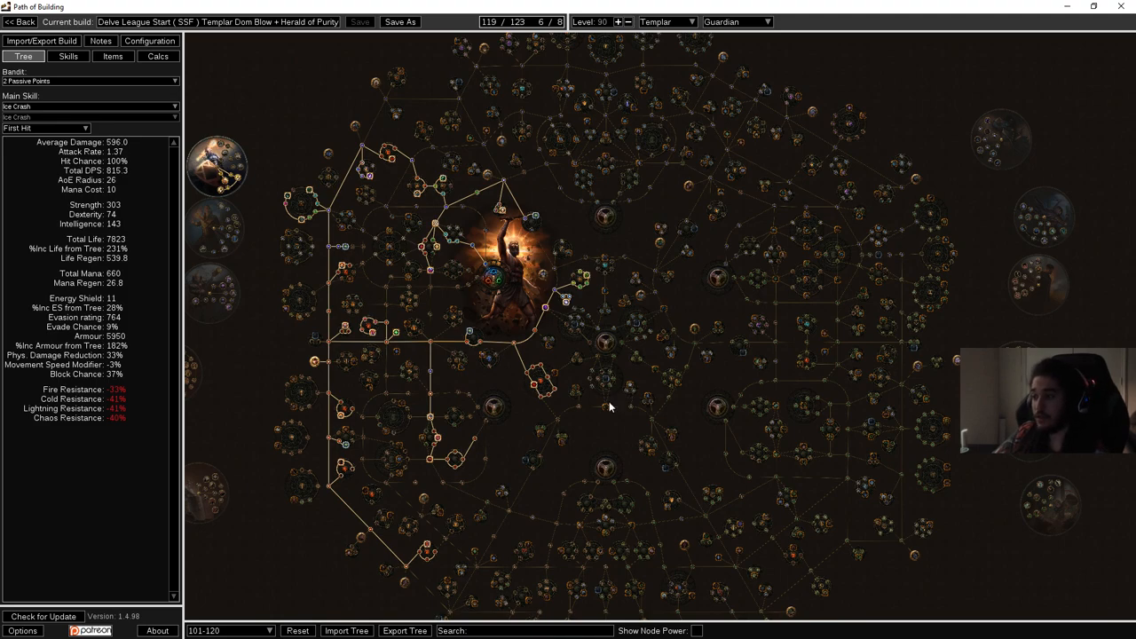
mouse_move(618, 401)
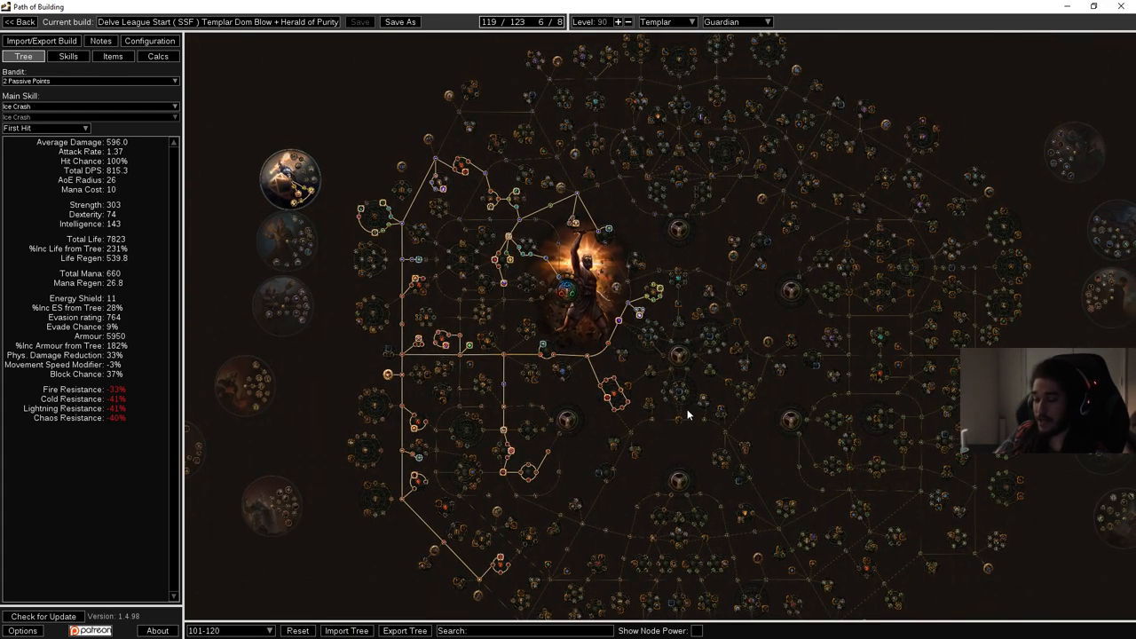
mouse_move(678, 401)
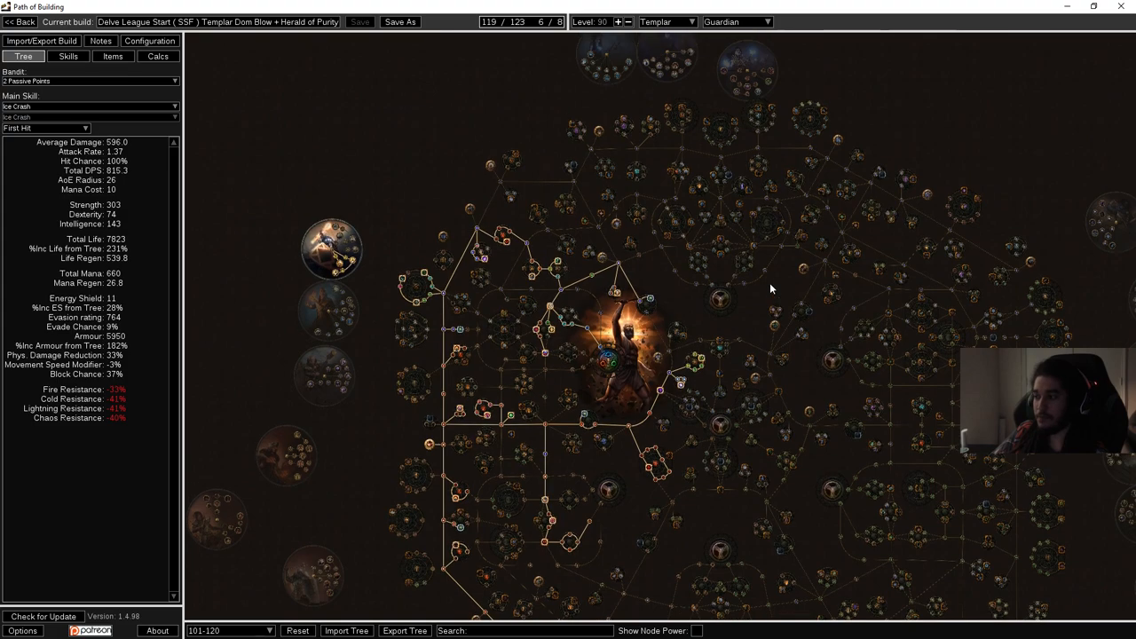
Pan across the passive tree to review the allocated paths around the Templar start
drag(770, 287, 648, 383)
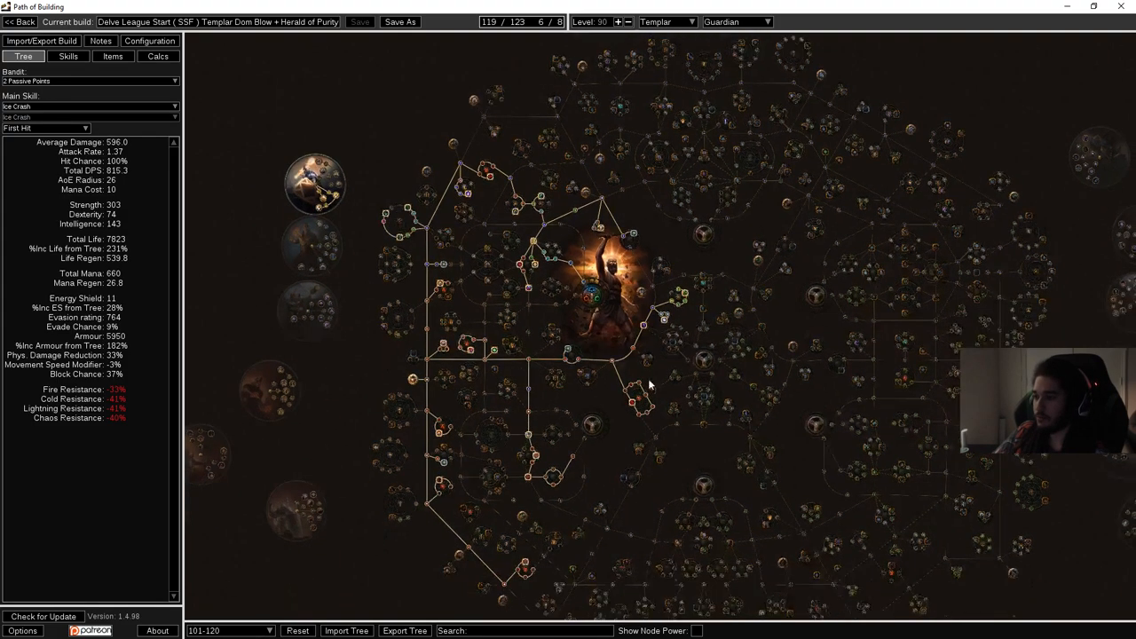
mouse_move(229, 630)
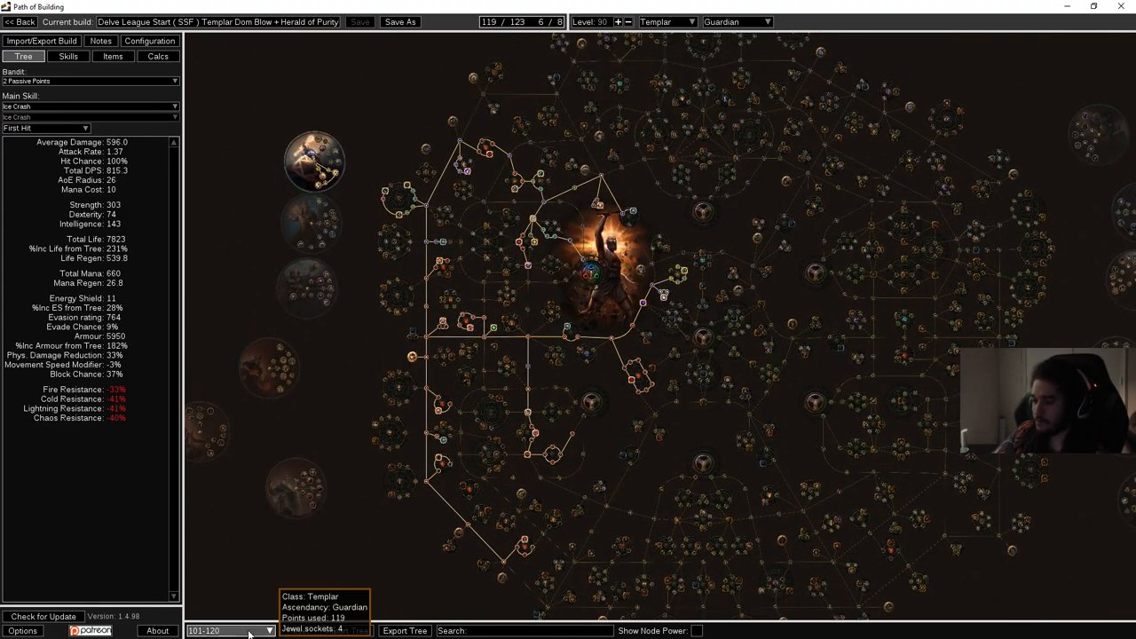
mouse_move(802, 344)
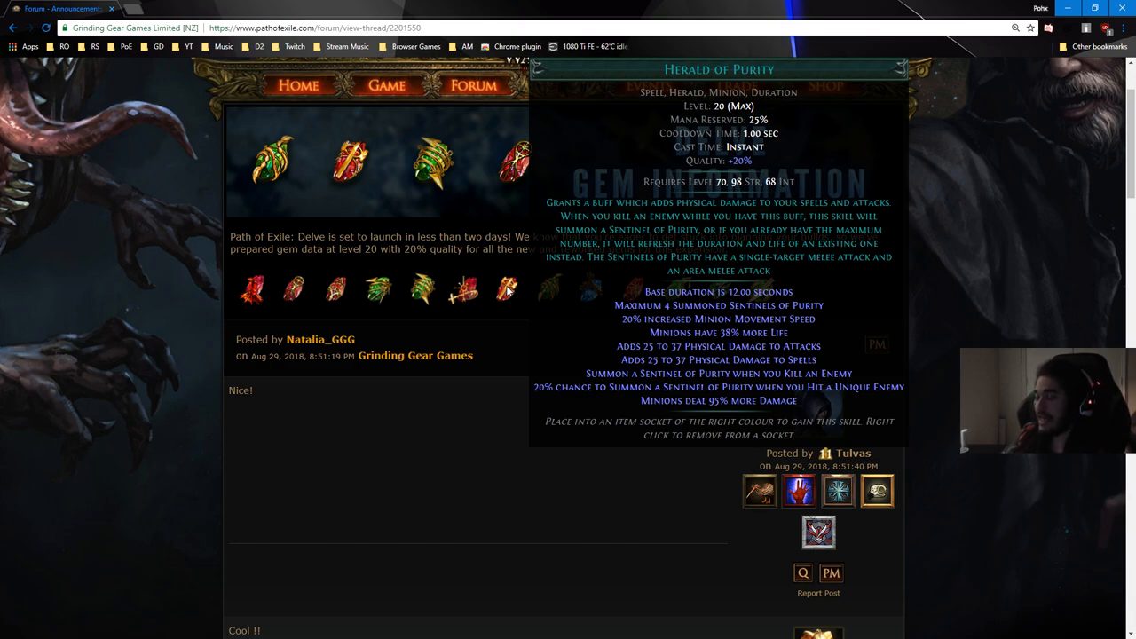
mouse_move(525, 287)
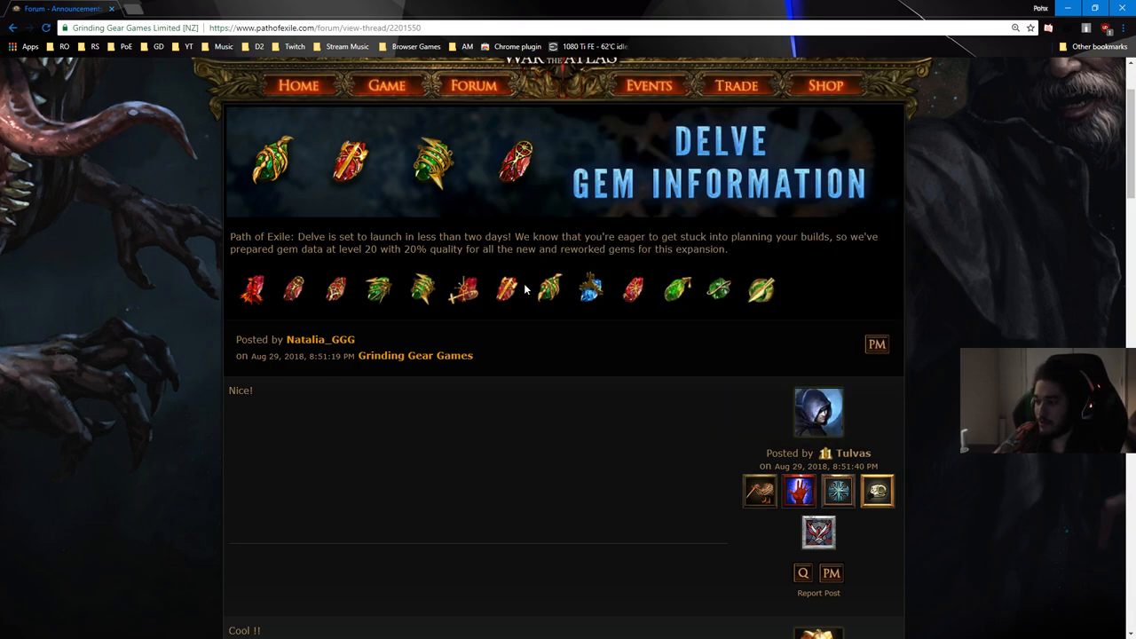
mouse_move(458, 289)
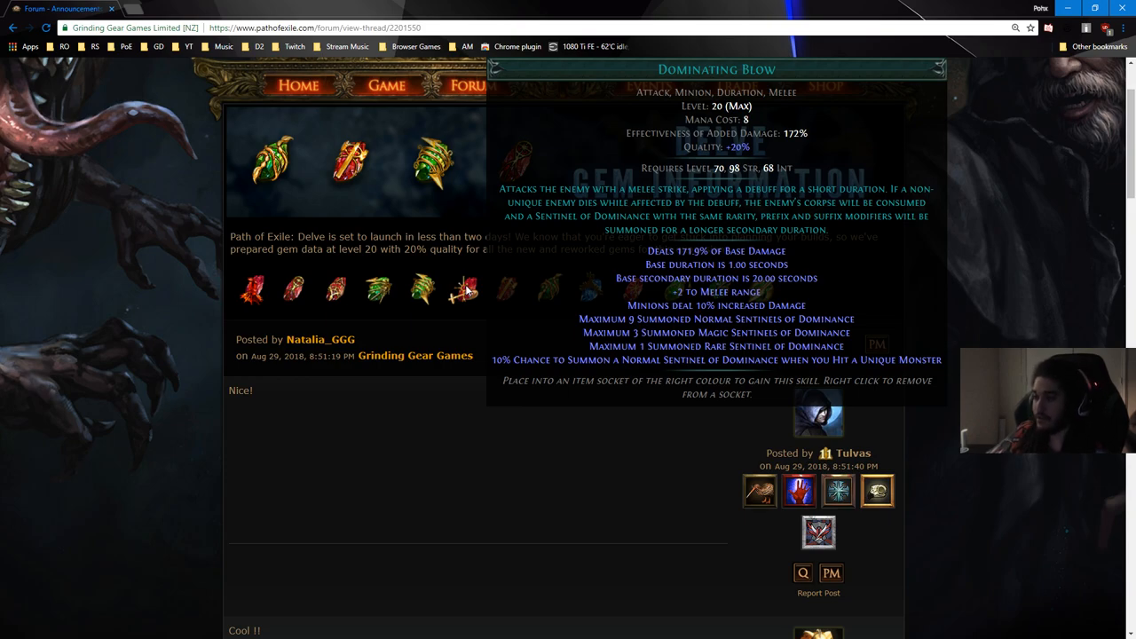
mouse_move(305, 286)
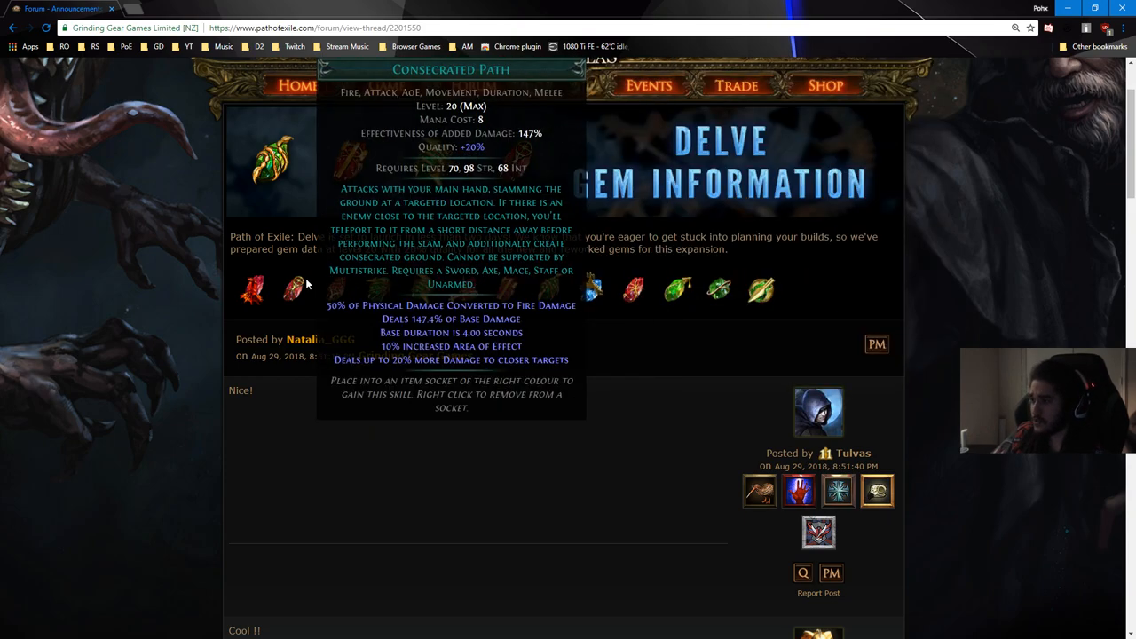
mouse_move(630, 291)
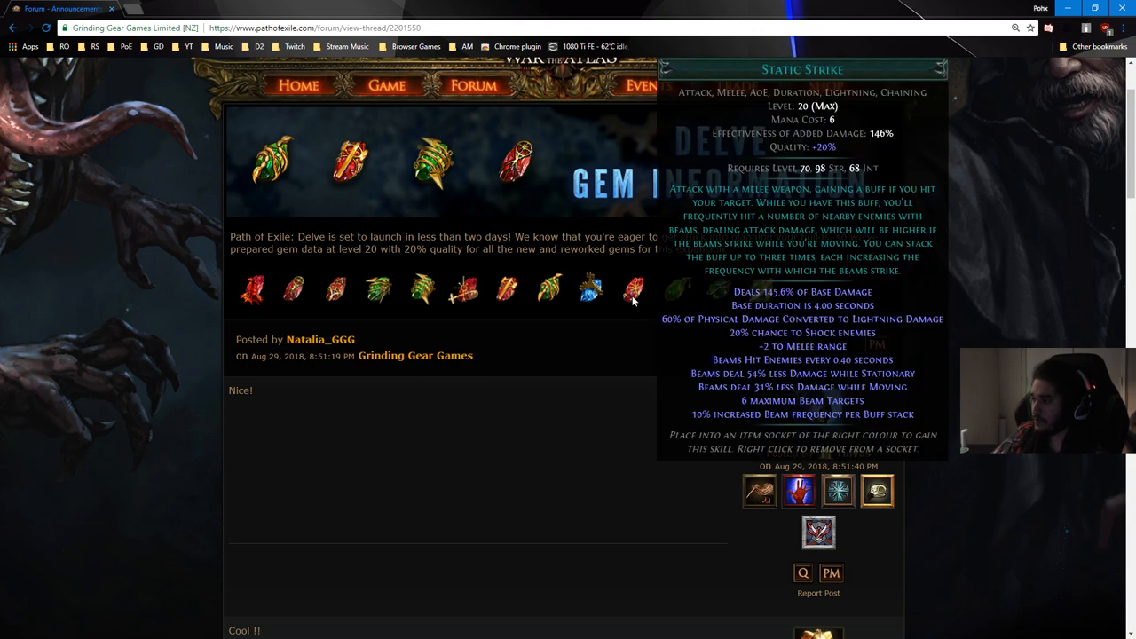
mouse_move(590, 295)
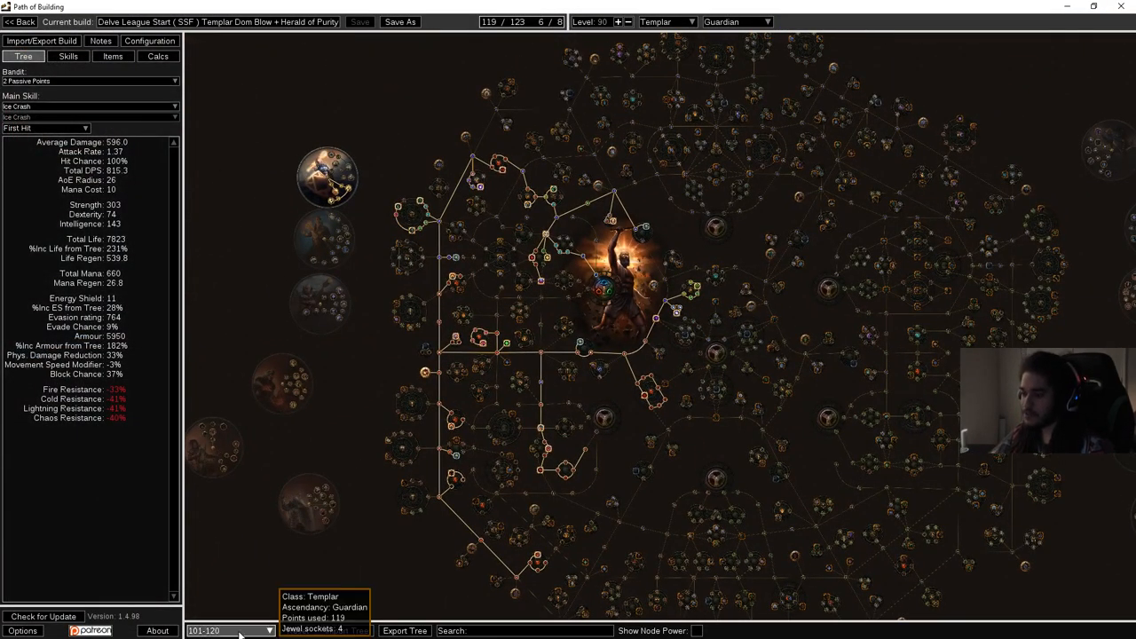
Switch the tree dropdown to the levels 1–20 tree with 20 points and no ascendancy
click(229, 630)
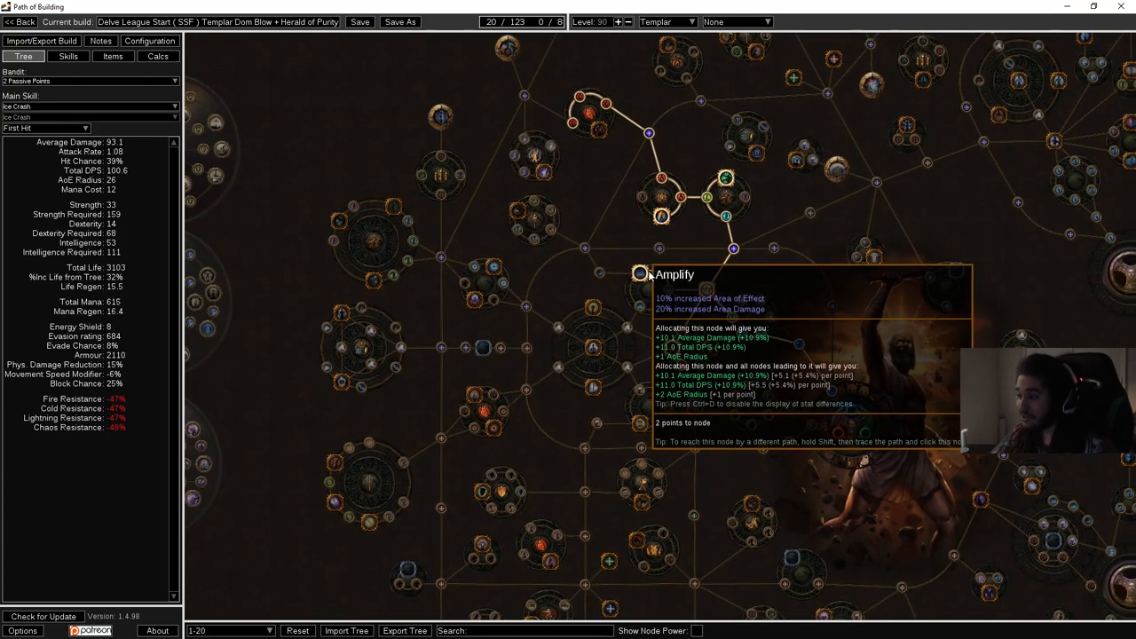
mouse_move(339, 455)
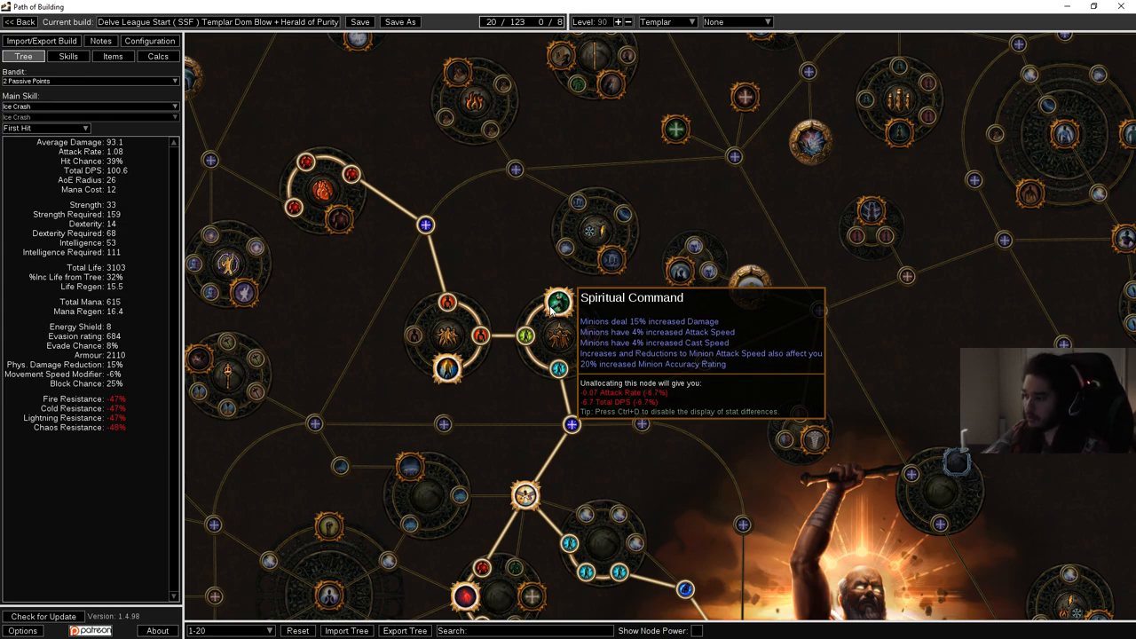
mouse_move(589, 355)
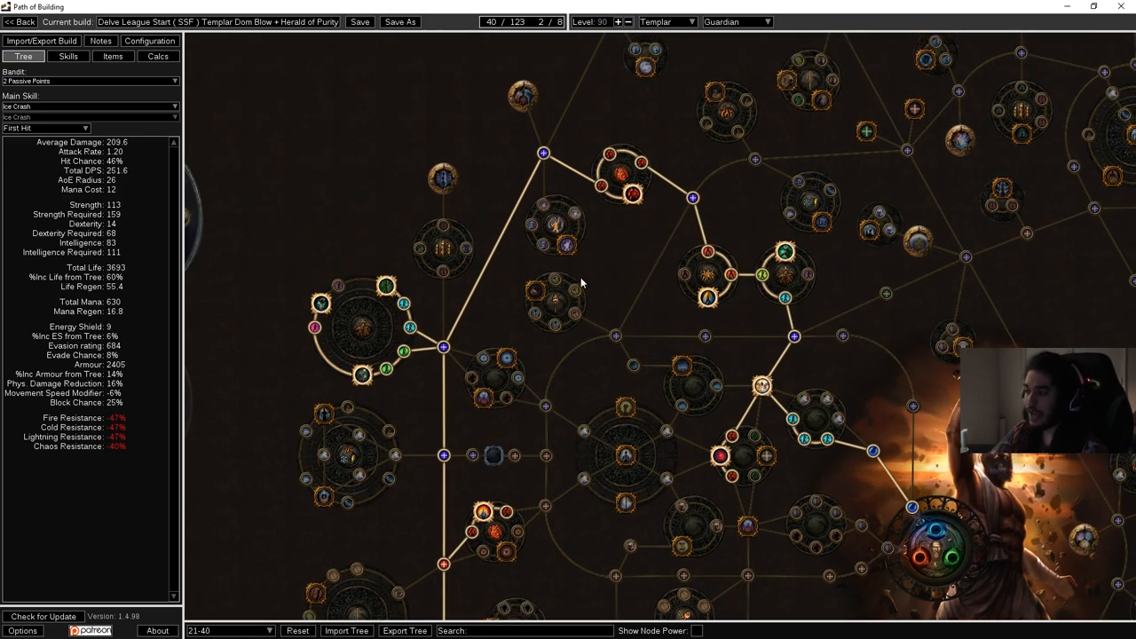
mouse_move(612, 319)
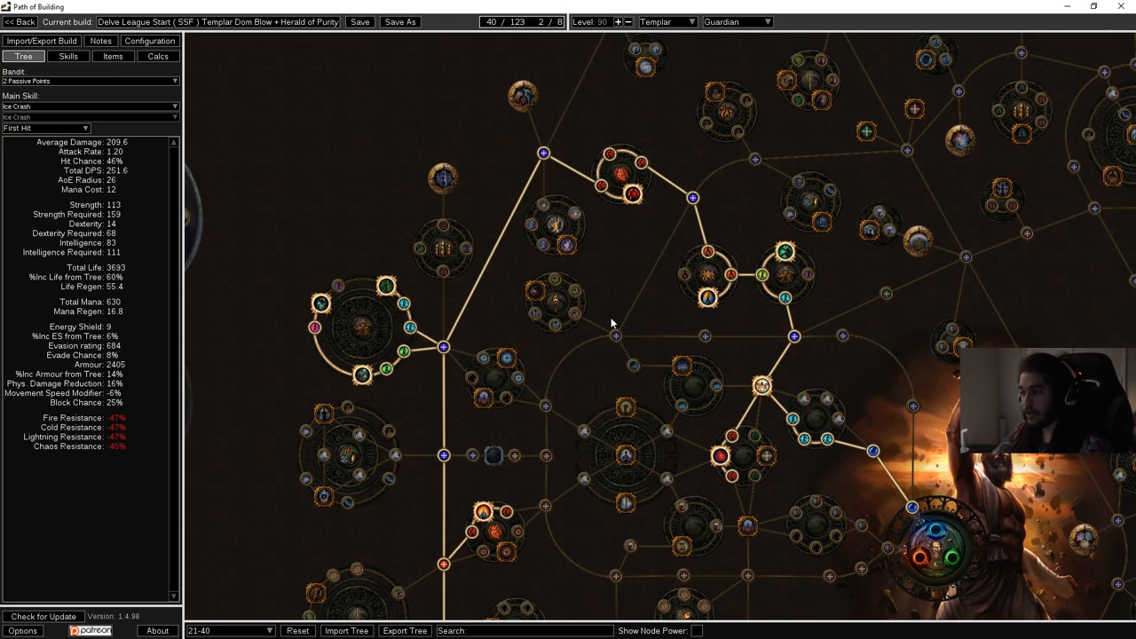
mouse_move(582, 242)
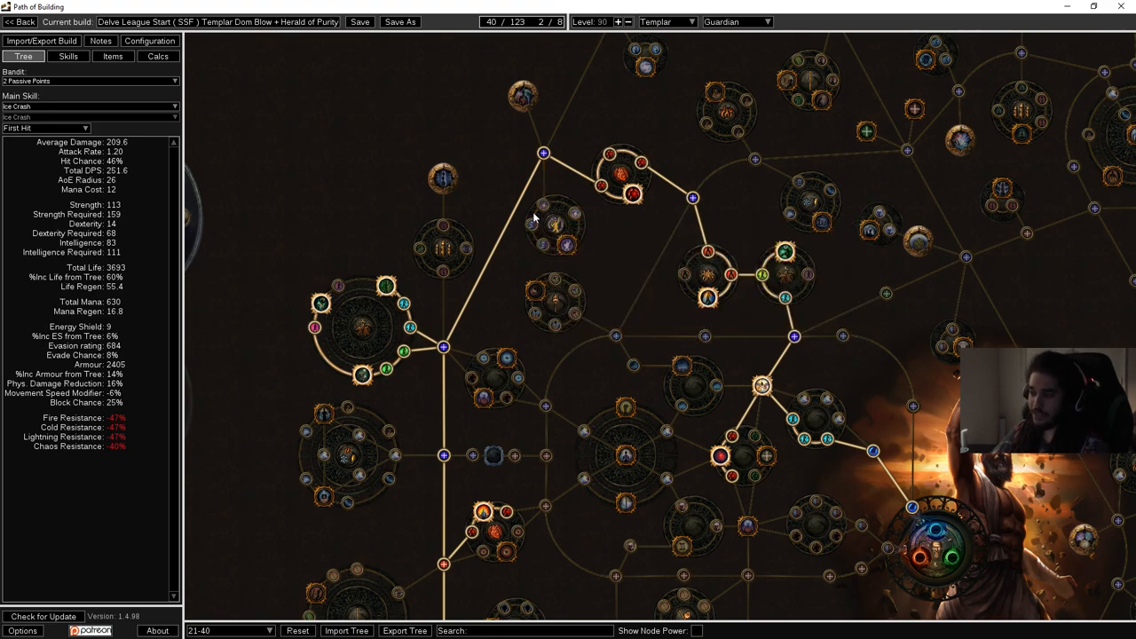
mouse_move(564, 245)
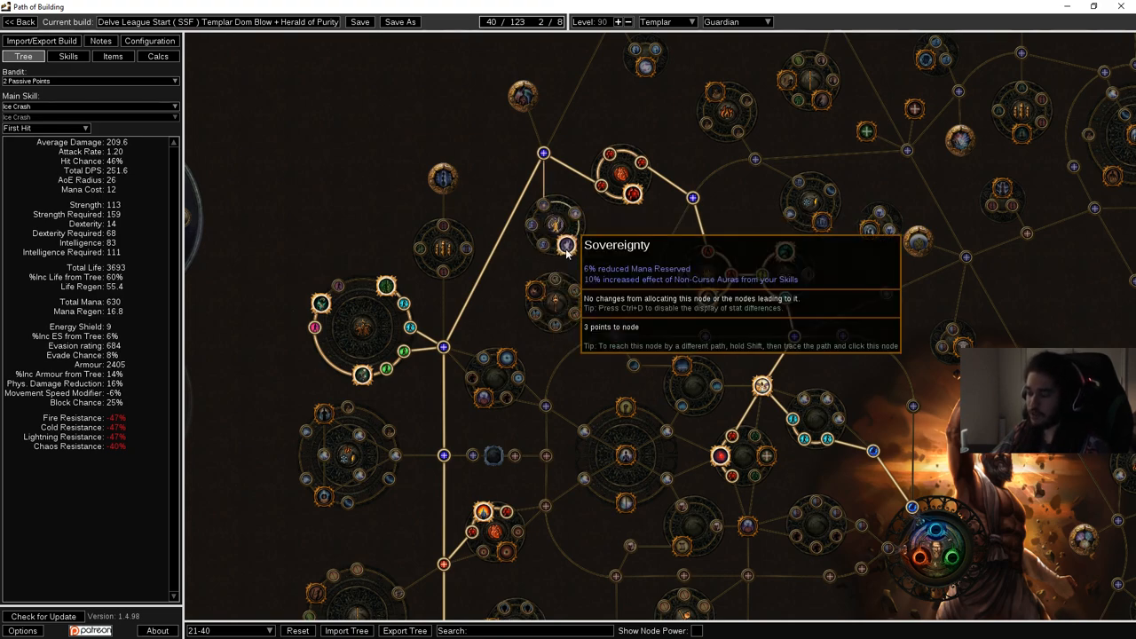
mouse_move(568, 258)
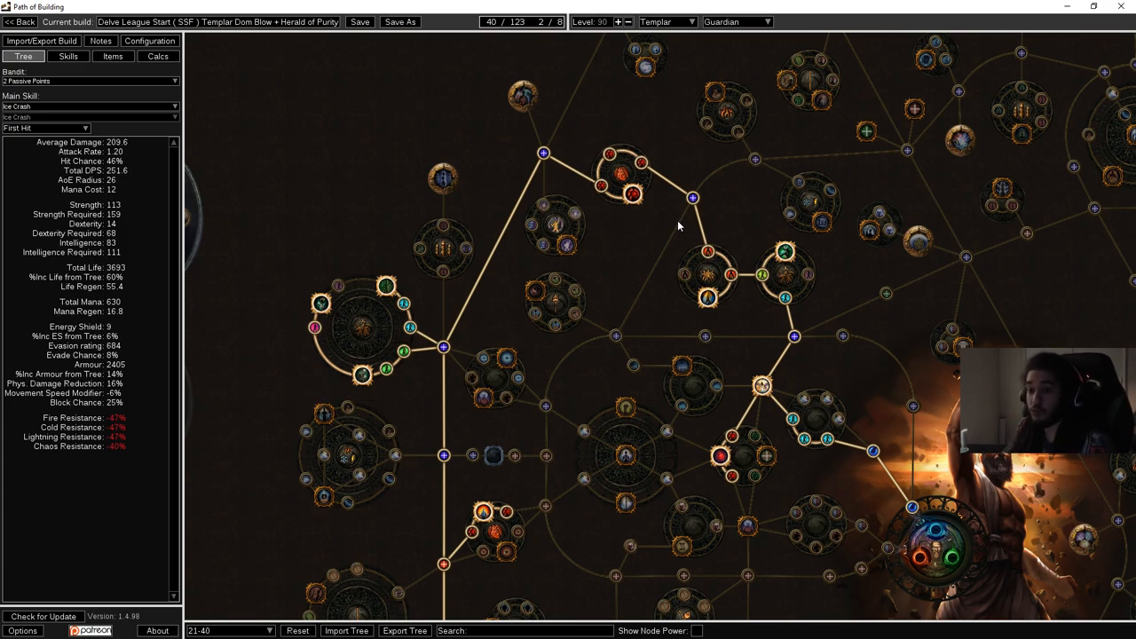
Bring the minion-damage wheel into close view on the levels 21–40 tree
drag(675, 227, 621, 75)
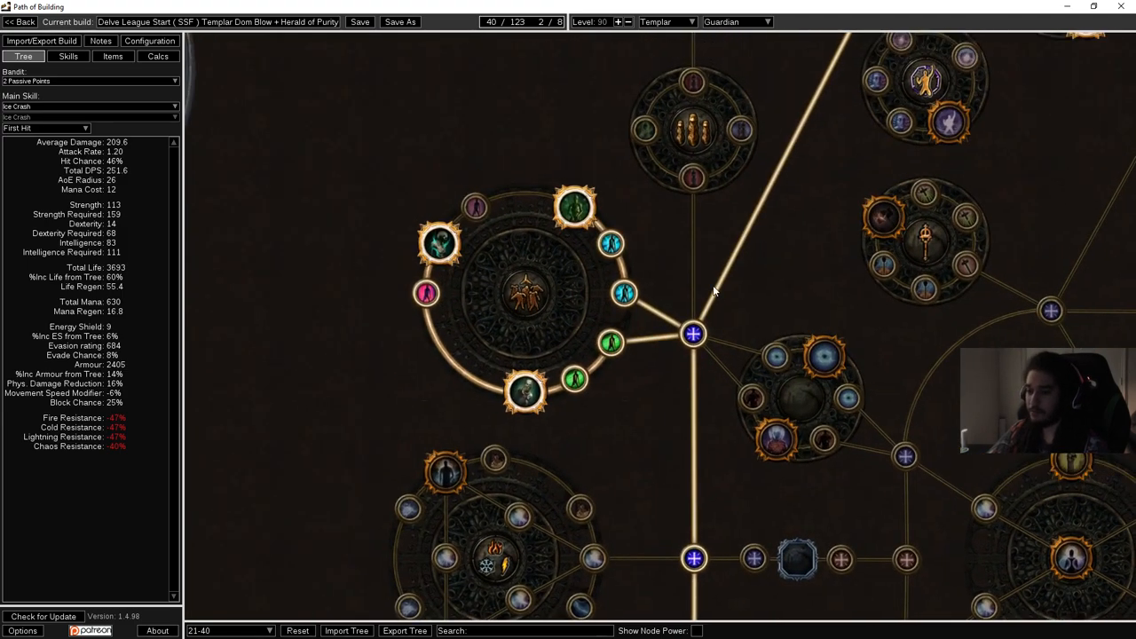
mouse_move(676, 379)
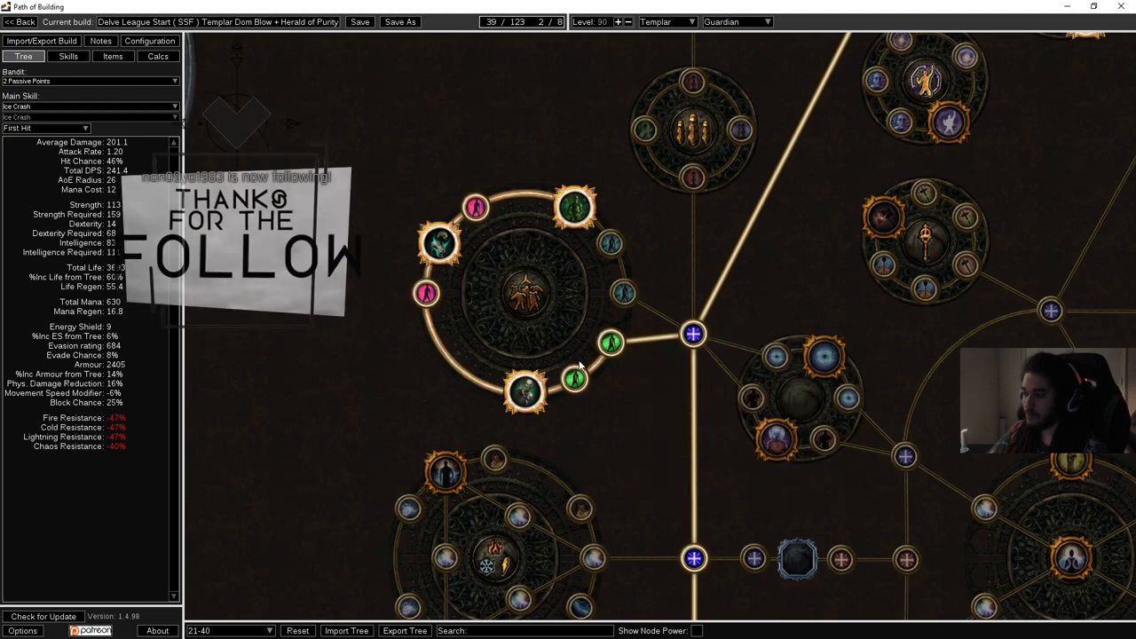
mouse_move(576, 398)
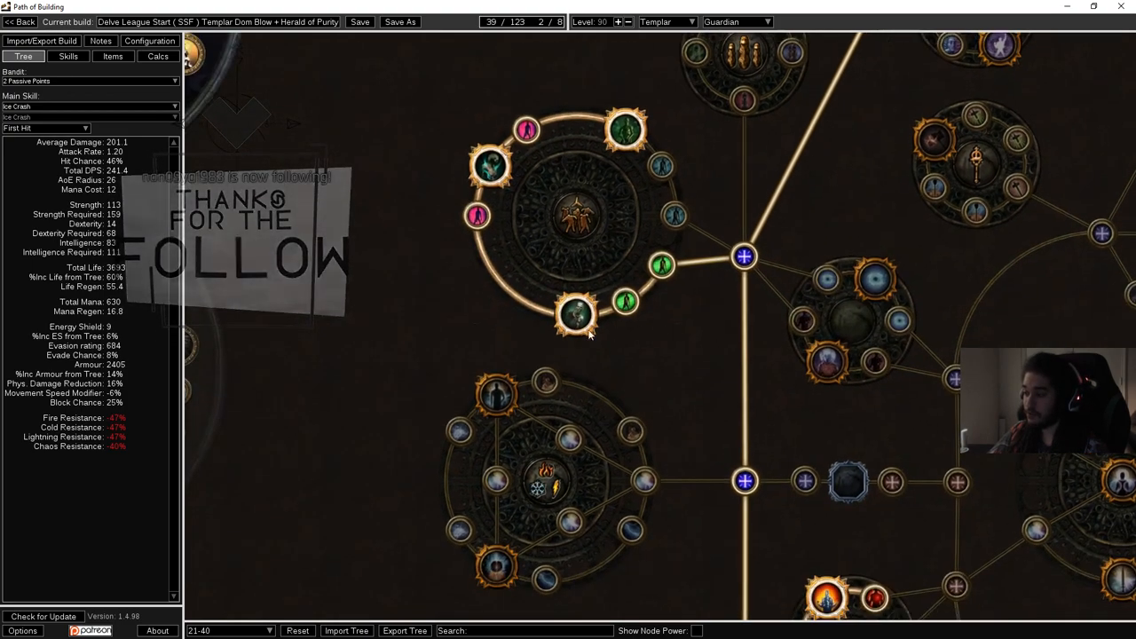
mouse_move(572, 316)
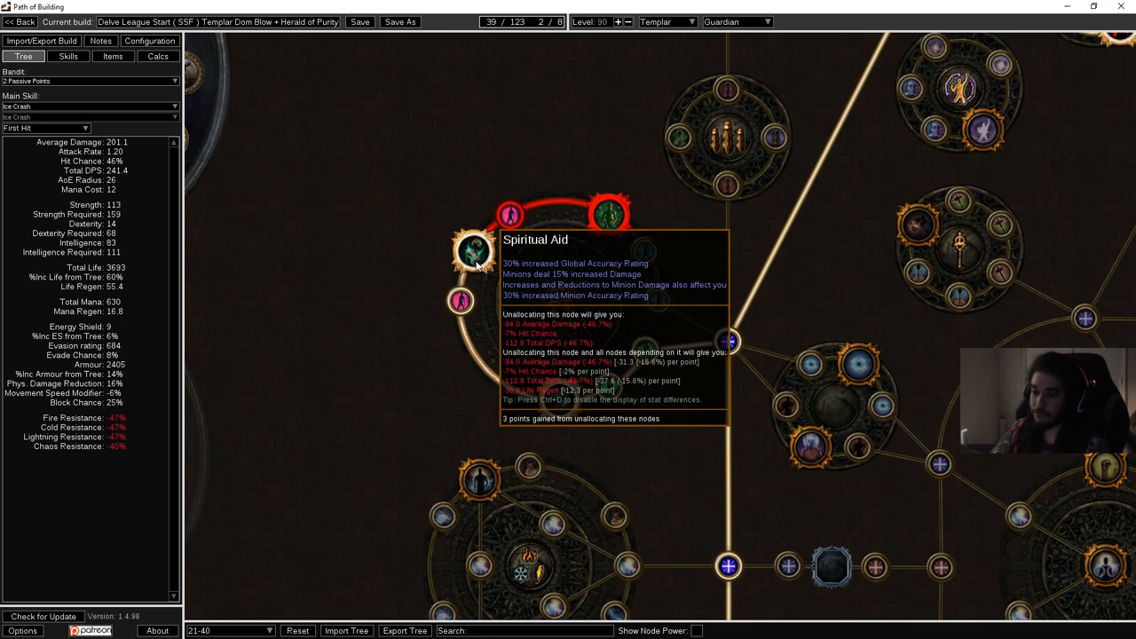
mouse_move(511, 293)
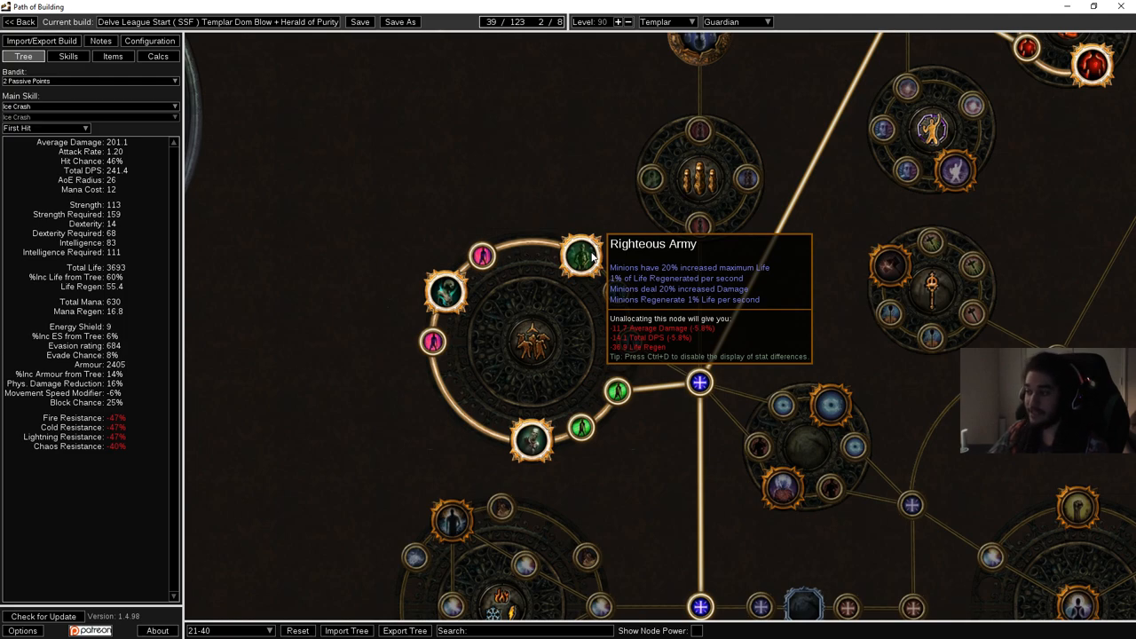
mouse_move(706, 334)
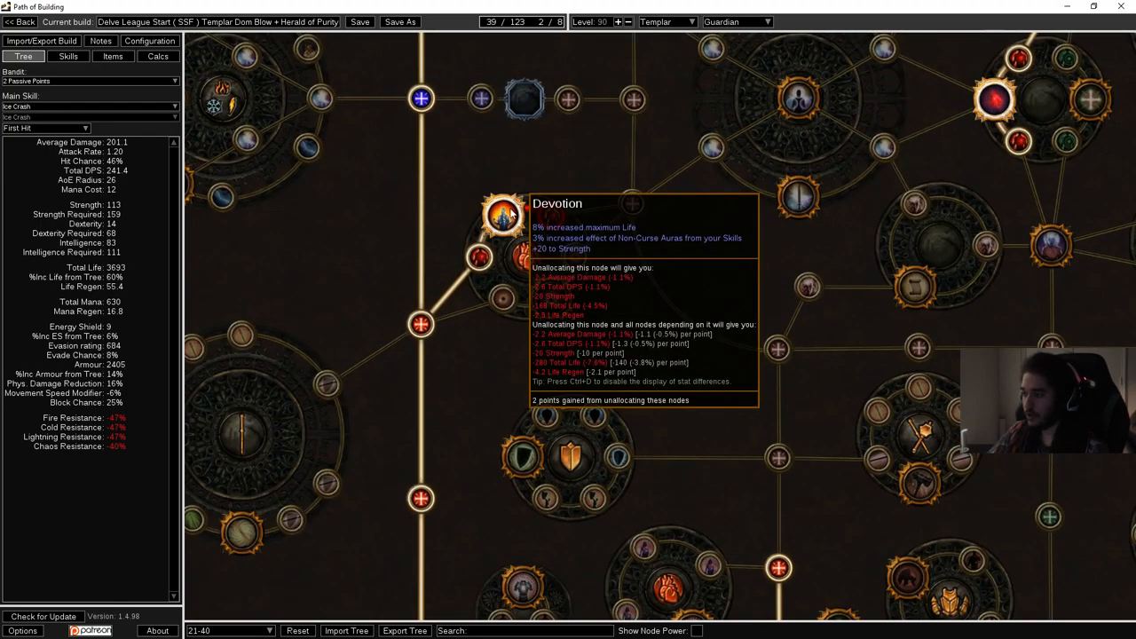
mouse_move(515, 218)
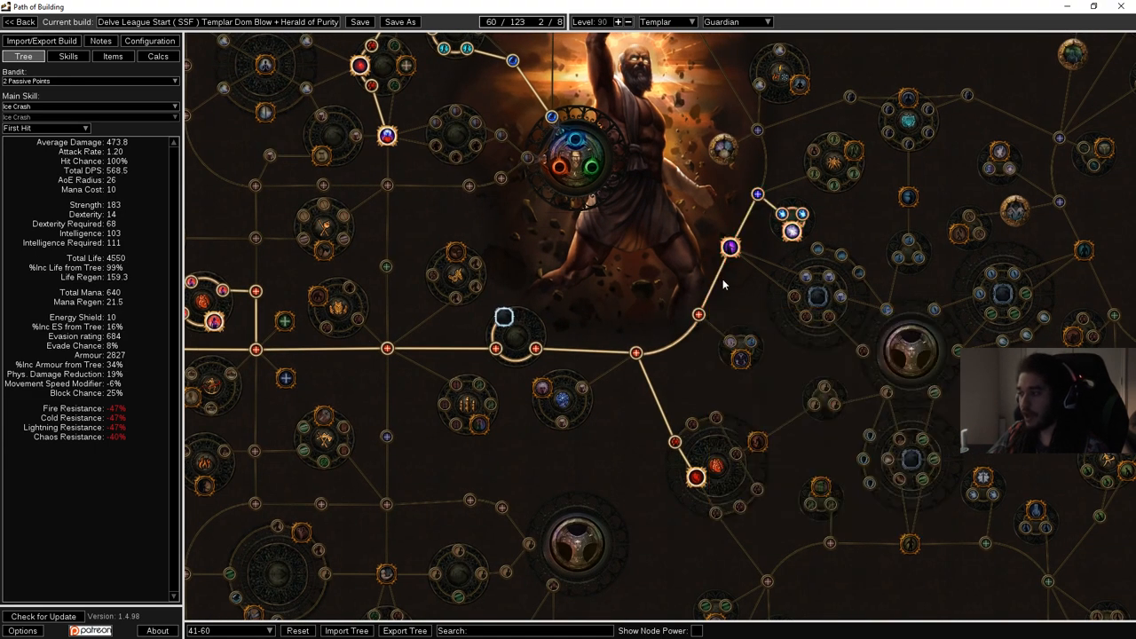
mouse_move(788, 233)
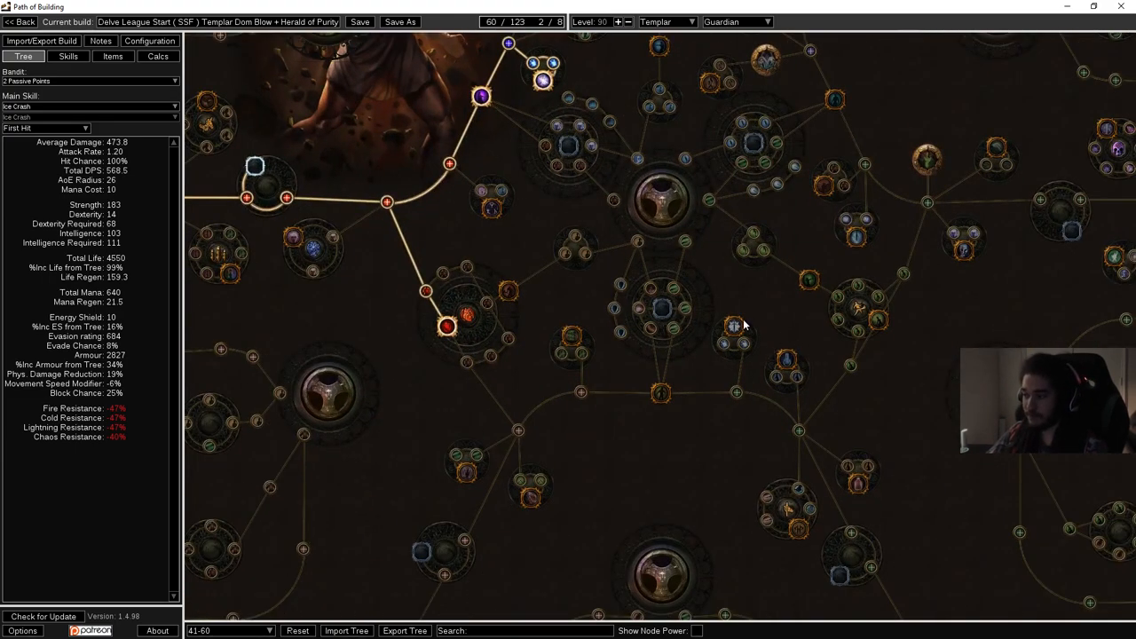
mouse_move(731, 327)
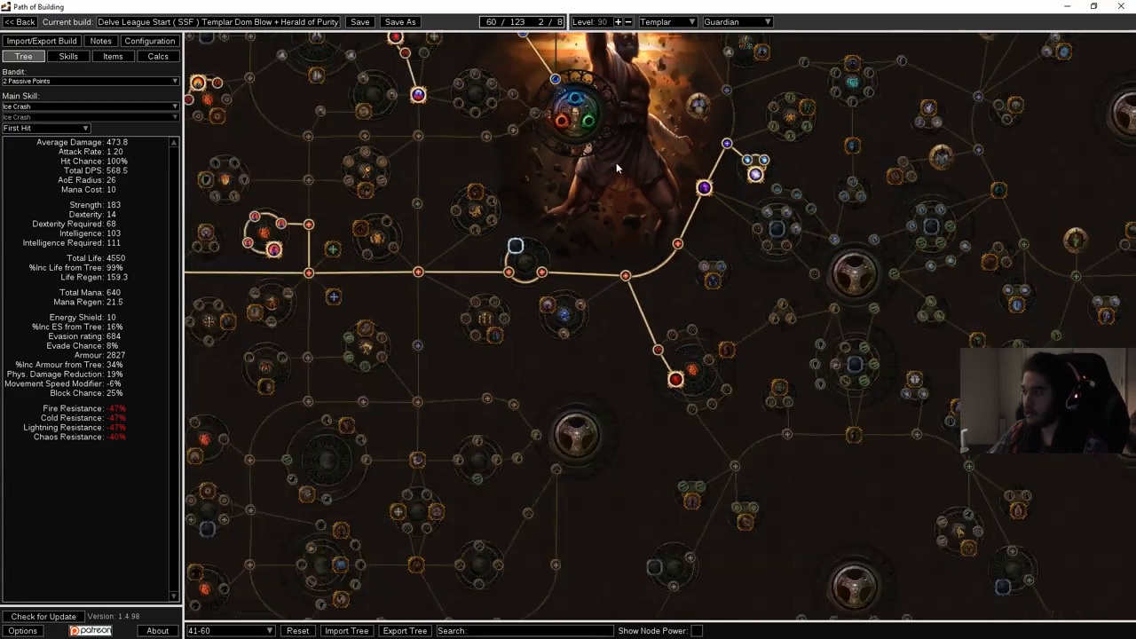
Pan the levels 41–60 tree to centre the Templar class start
drag(617, 178, 629, 346)
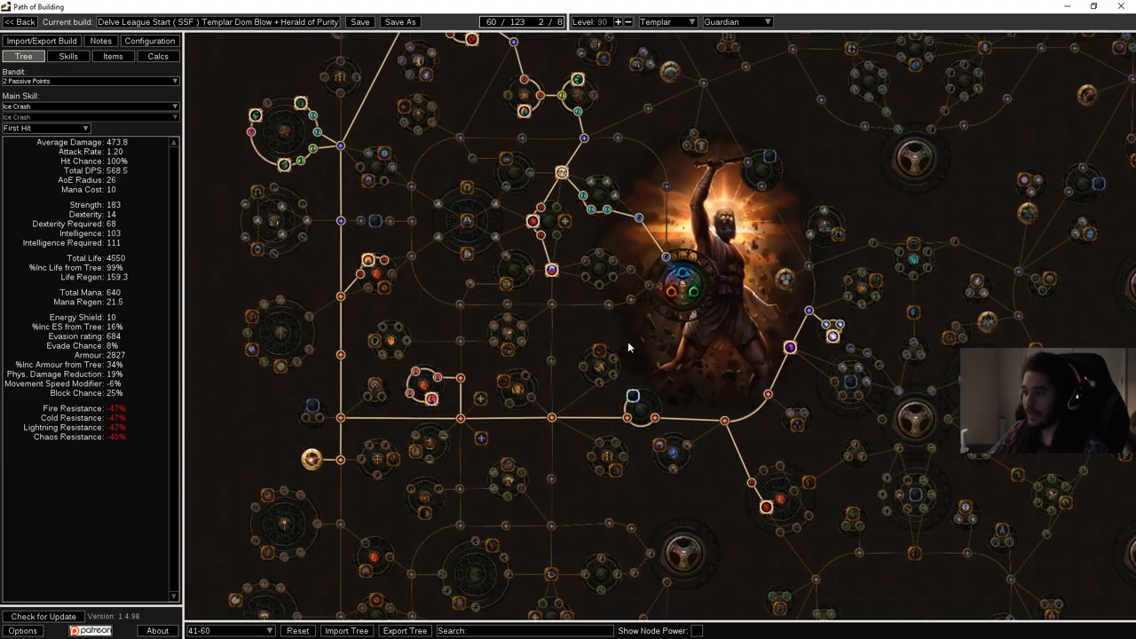
click(224, 629)
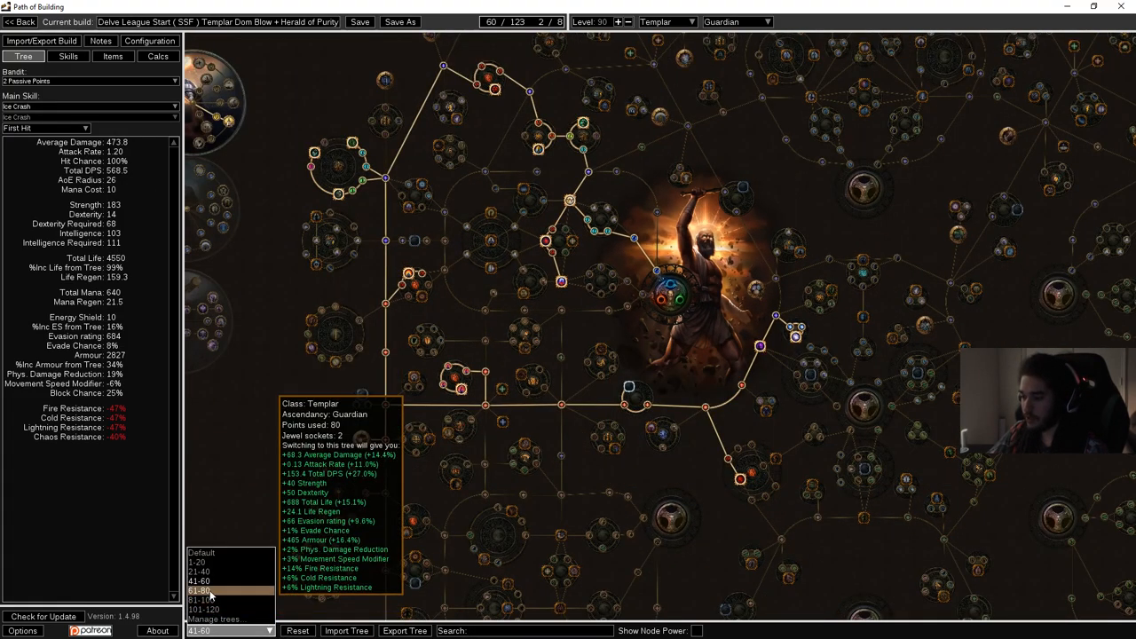
click(198, 586)
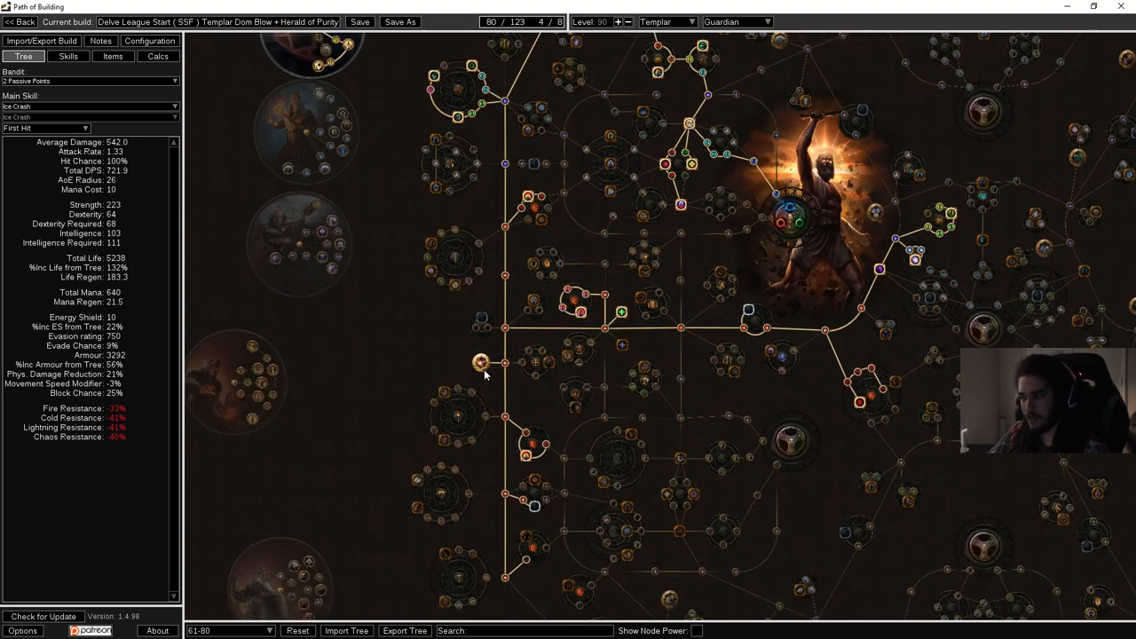
mouse_move(478, 363)
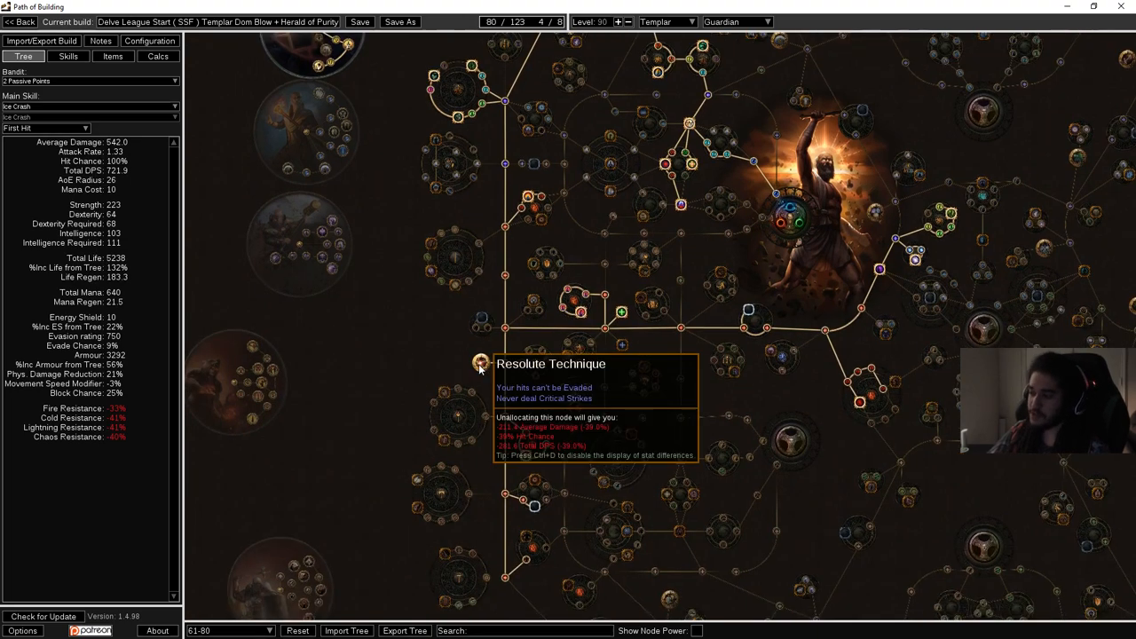
mouse_move(671, 159)
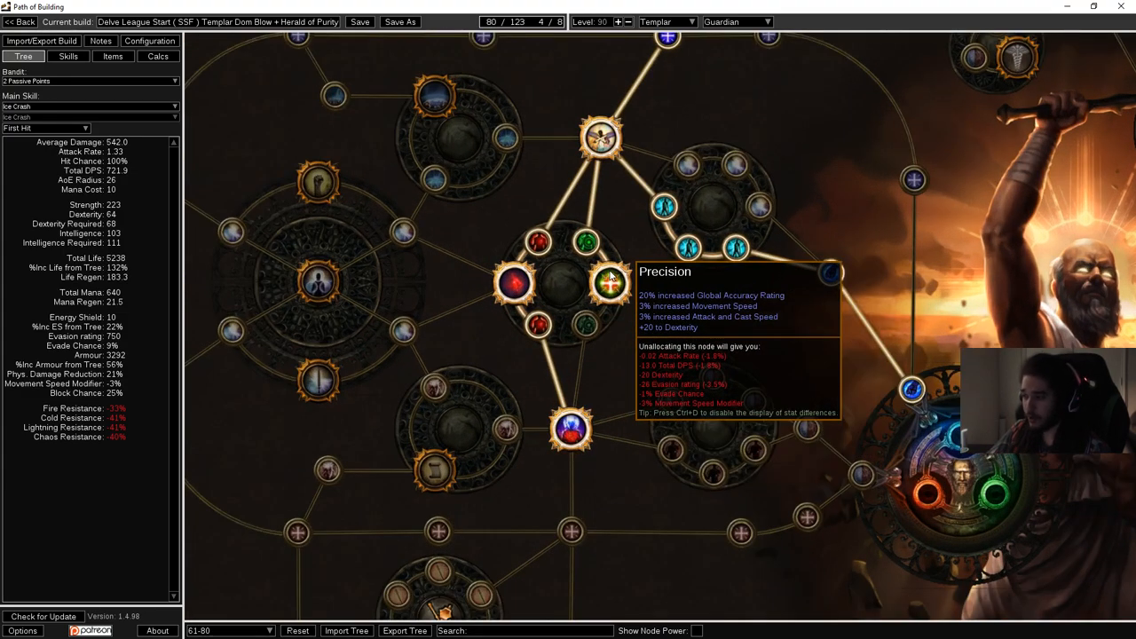
scroll(down, 3)
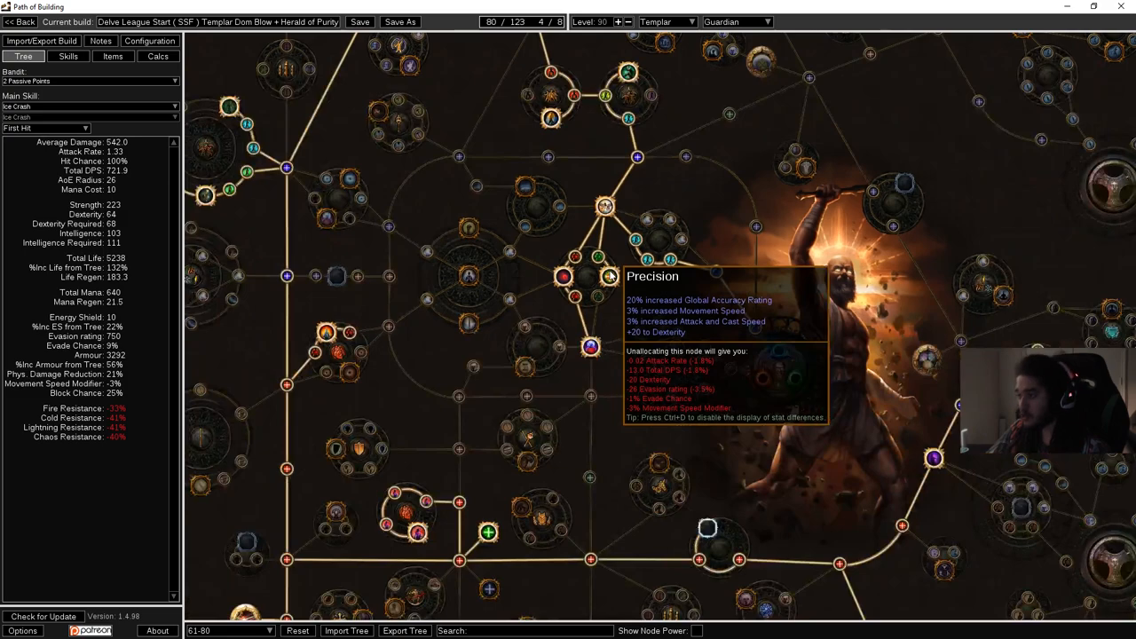
mouse_move(484, 532)
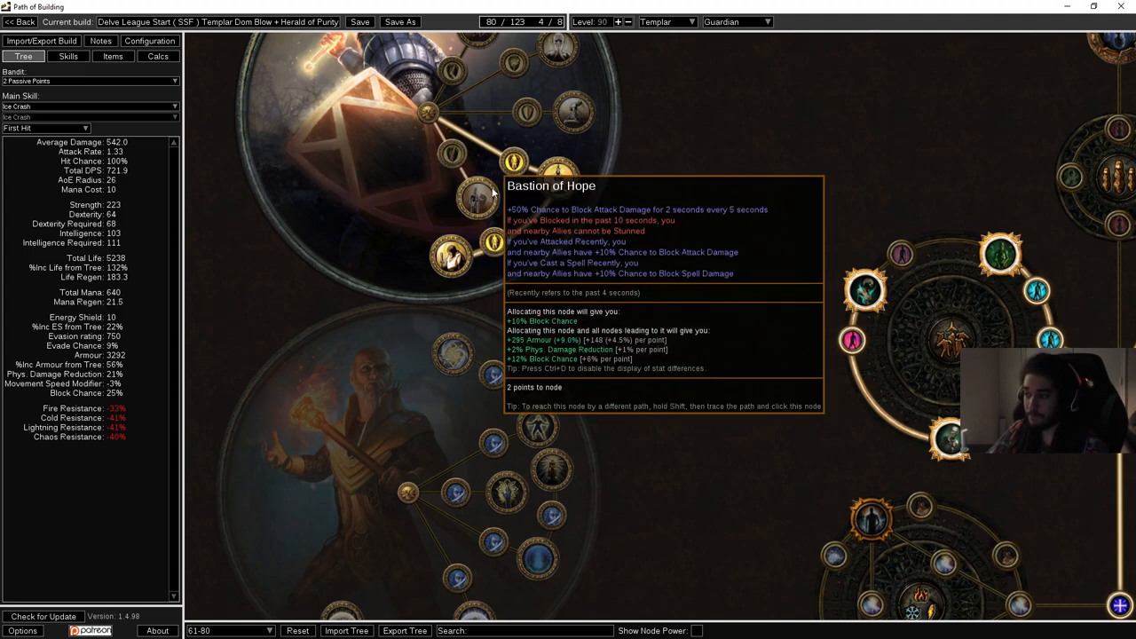
mouse_move(551, 186)
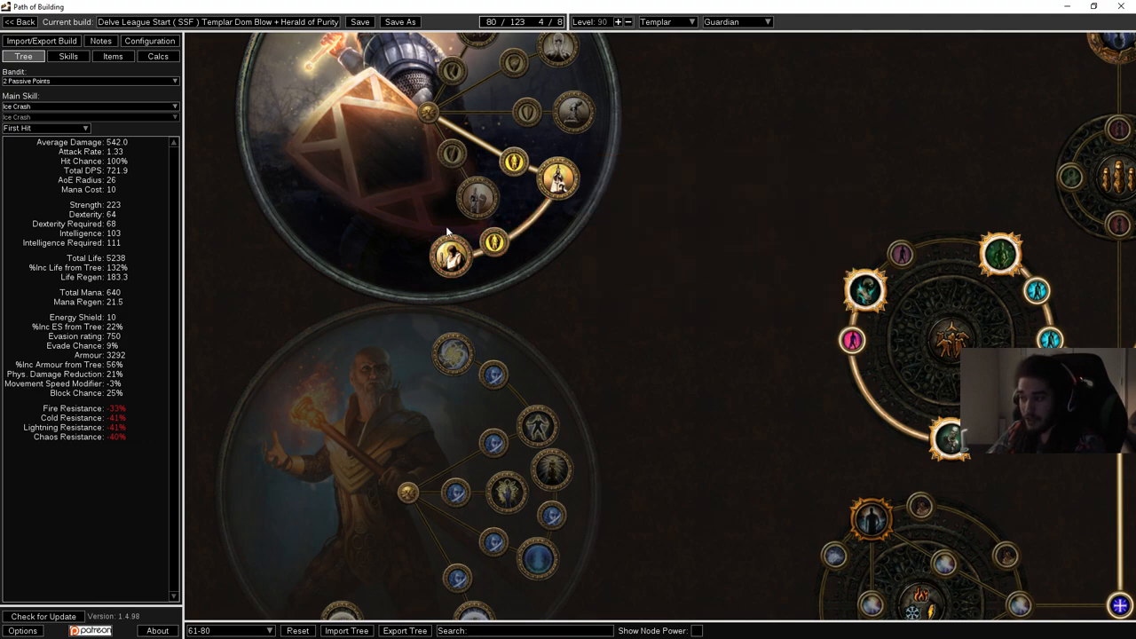
mouse_move(446, 252)
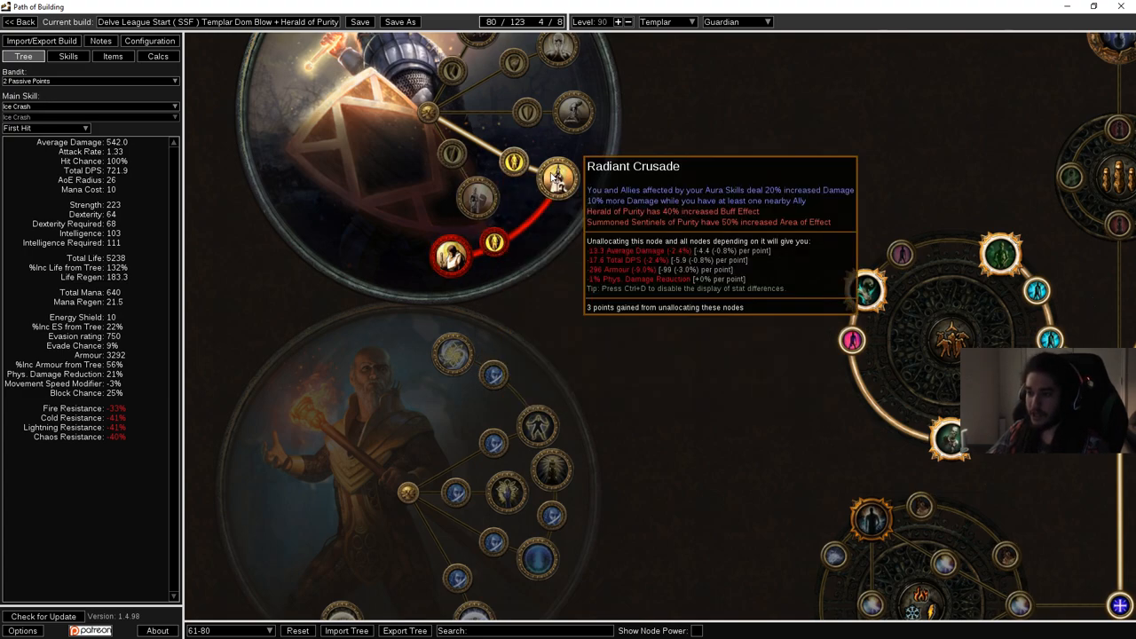
mouse_move(445, 255)
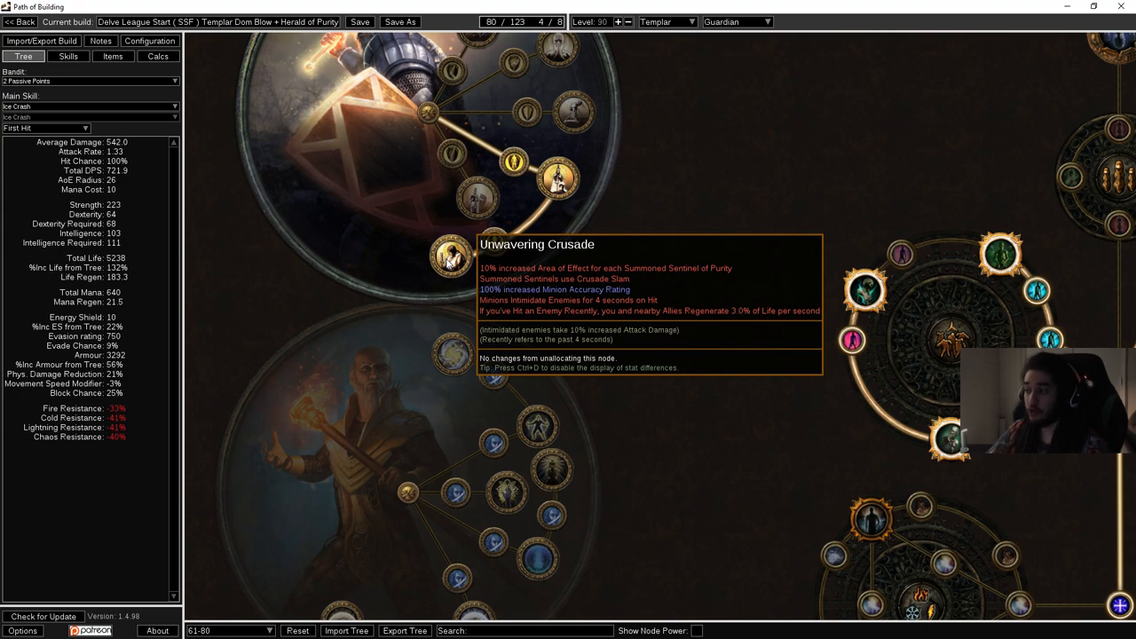
mouse_move(554, 187)
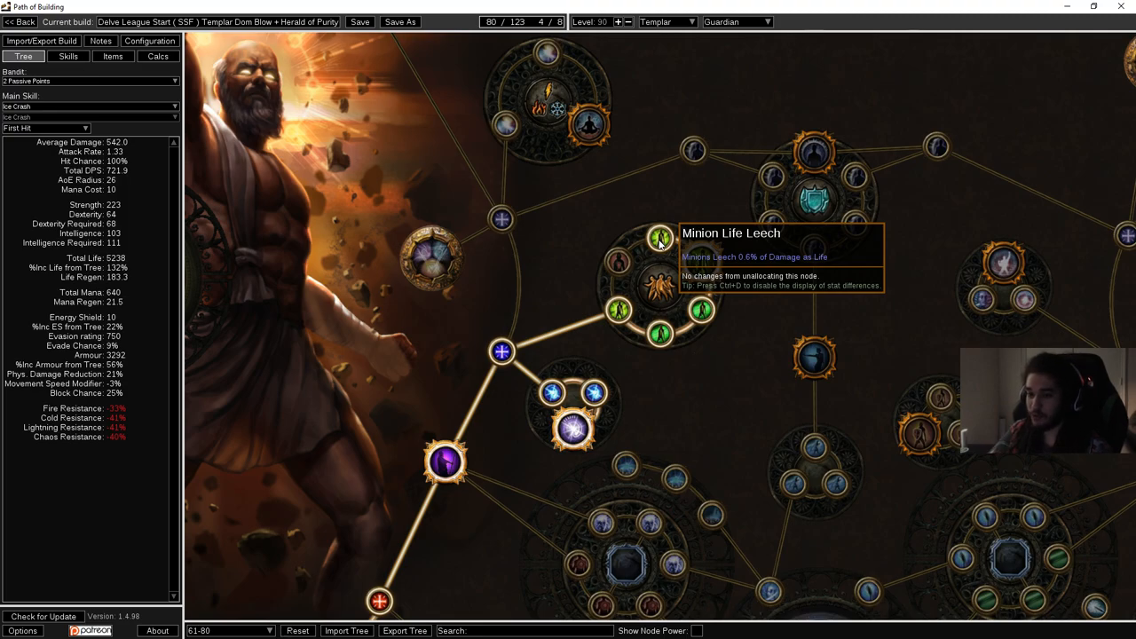
click(657, 238)
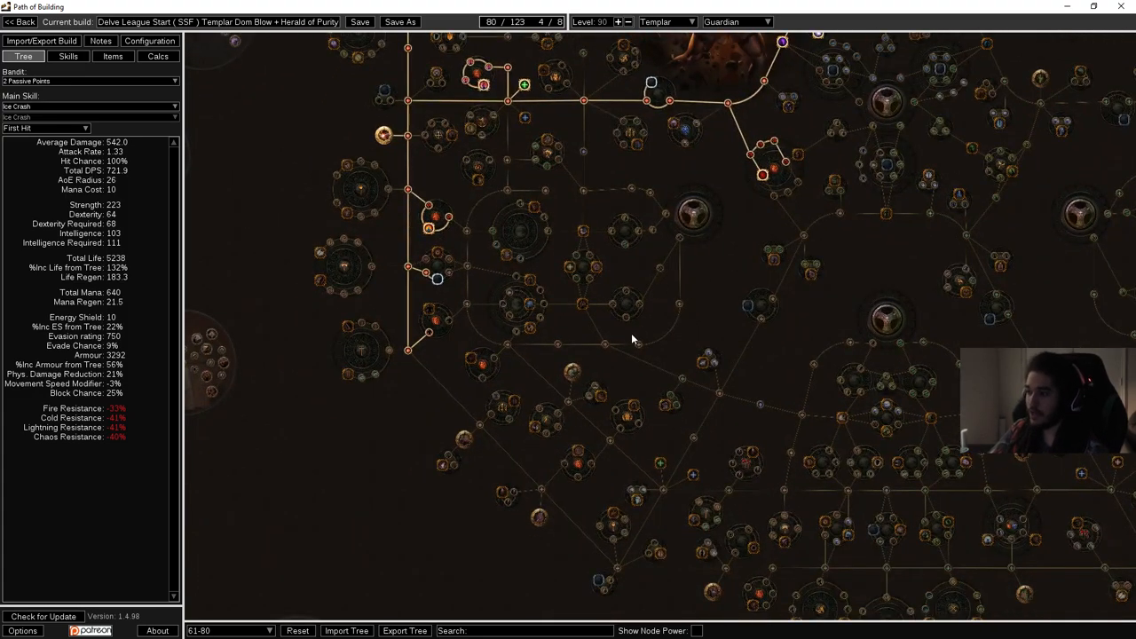
drag(632, 341, 622, 401)
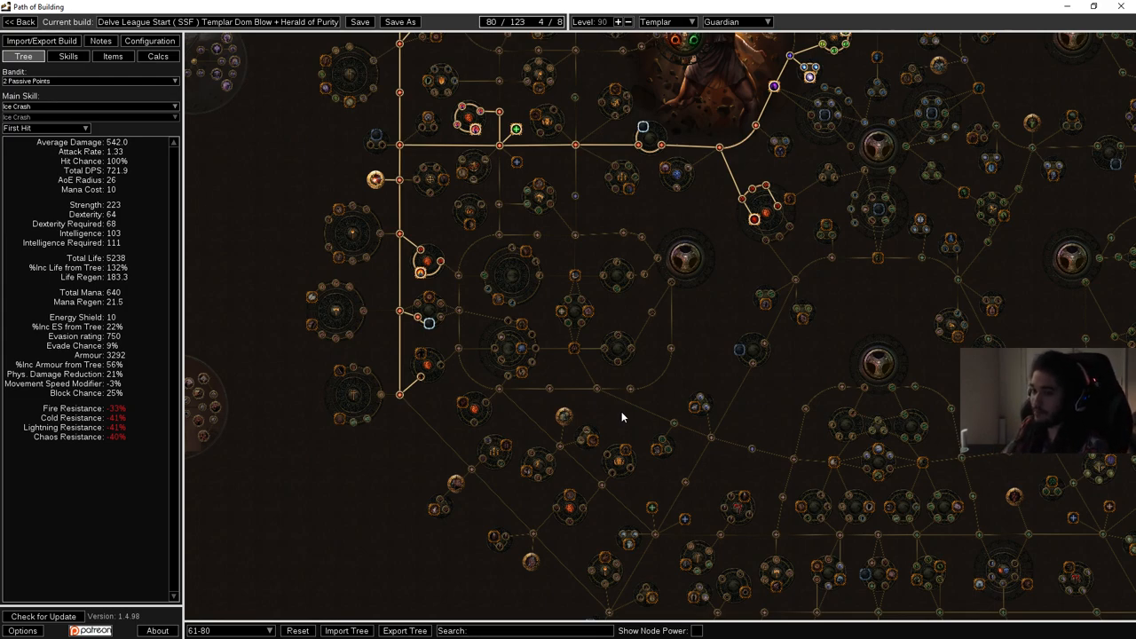
mouse_move(191, 82)
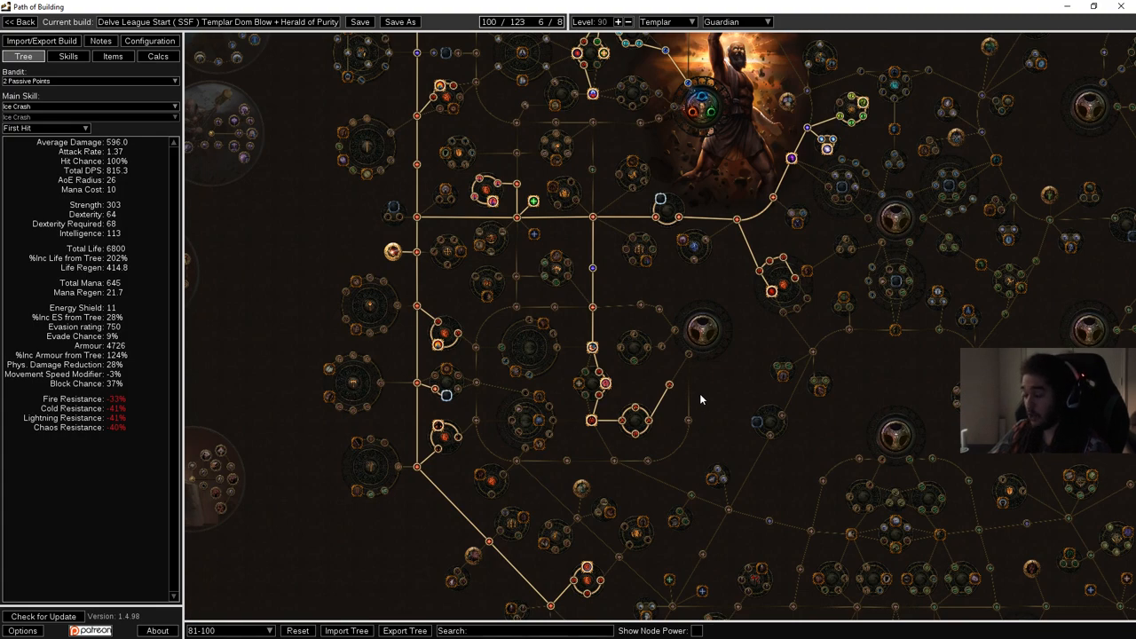
mouse_move(678, 433)
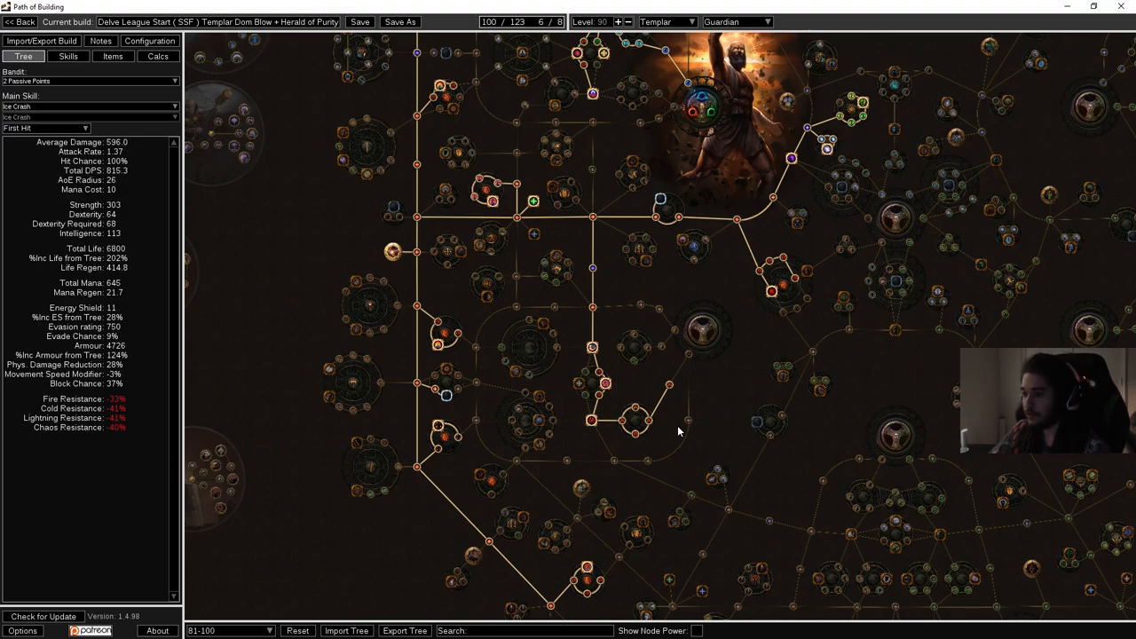
mouse_move(672, 439)
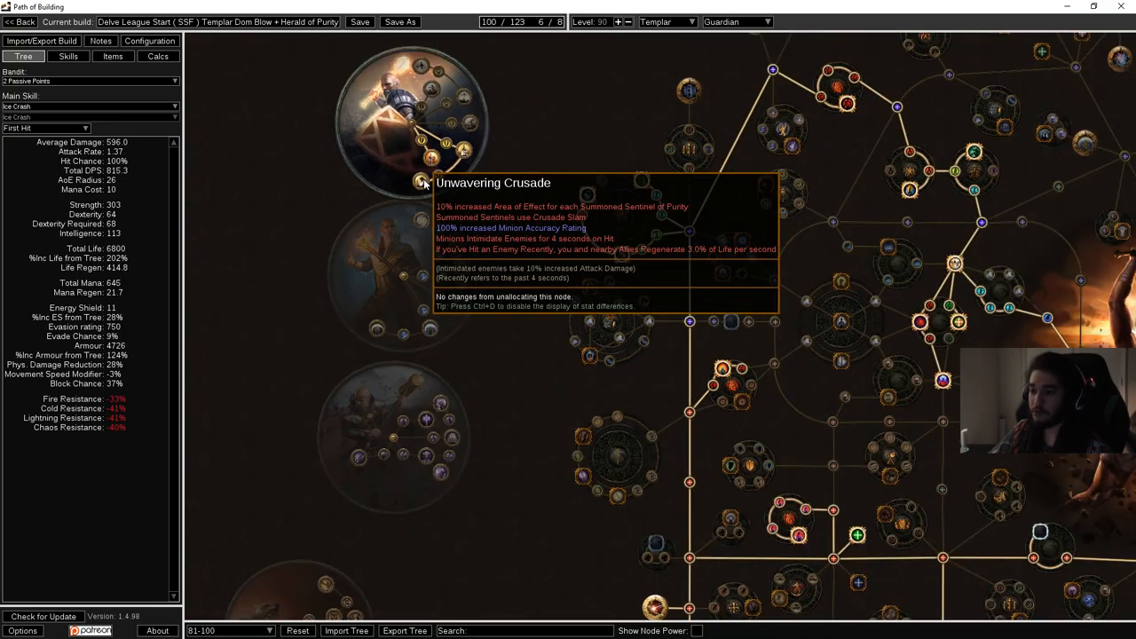
scroll(down, 3)
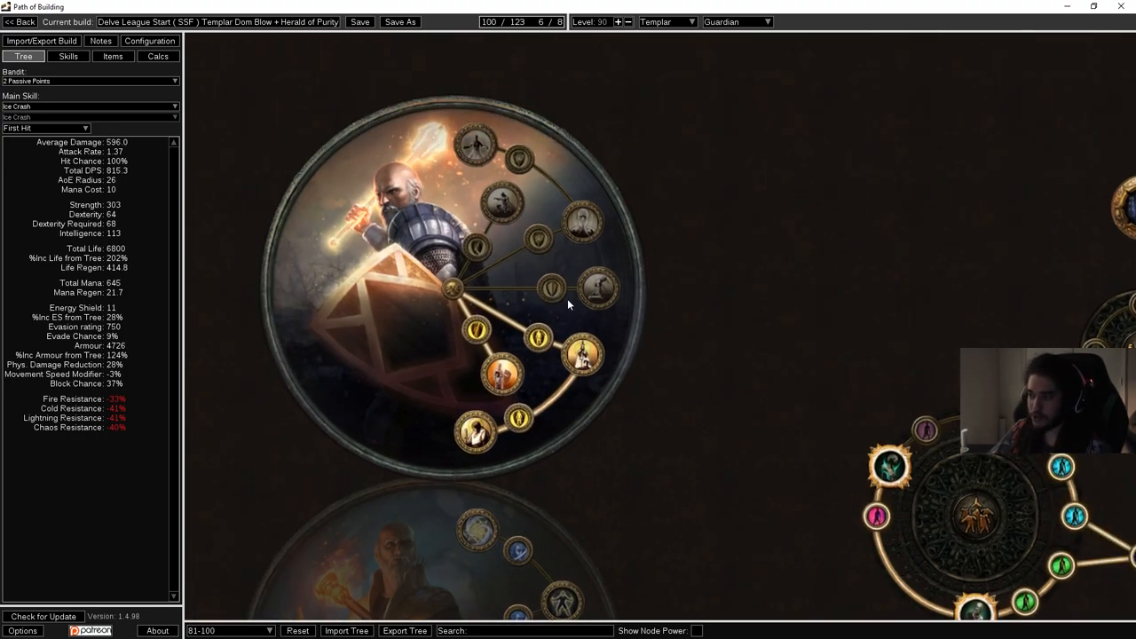
mouse_move(490, 204)
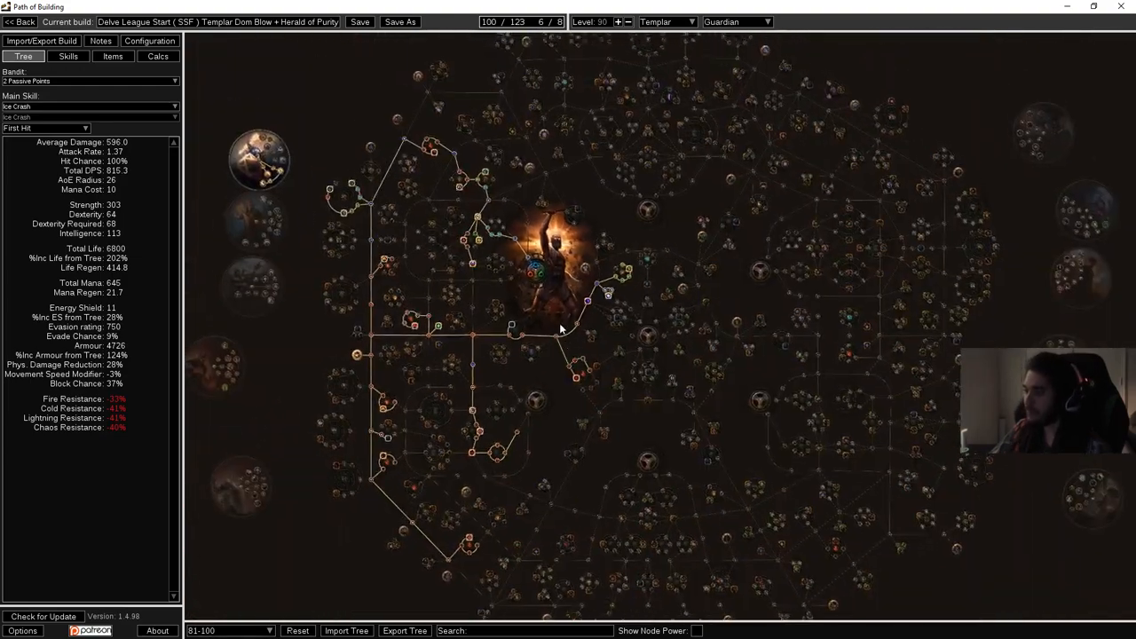
click(224, 630)
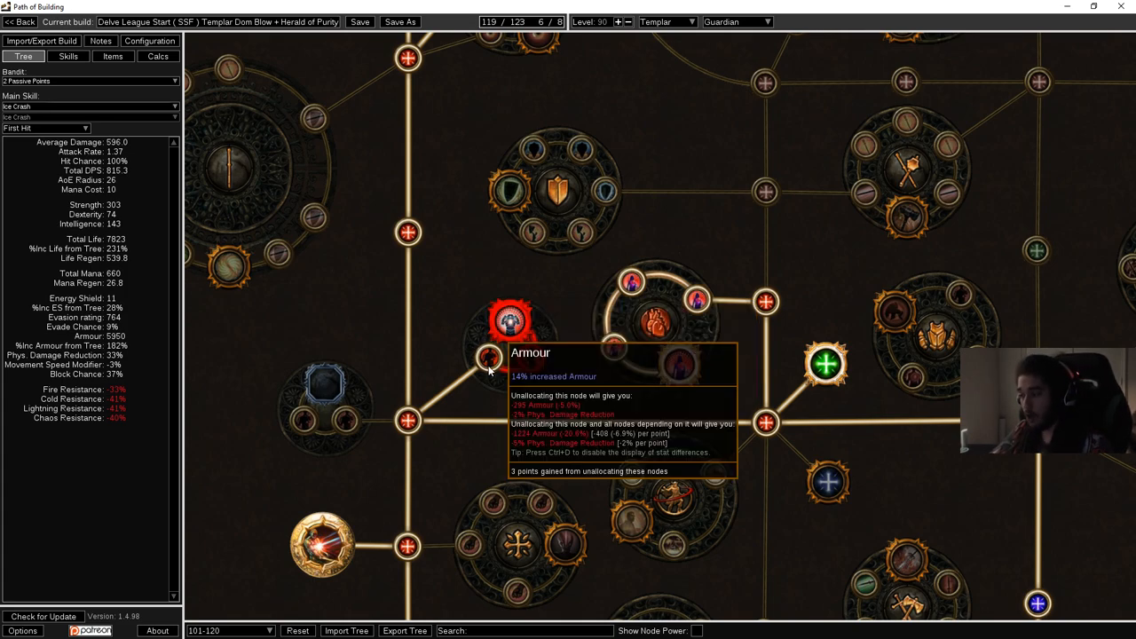
mouse_move(504, 330)
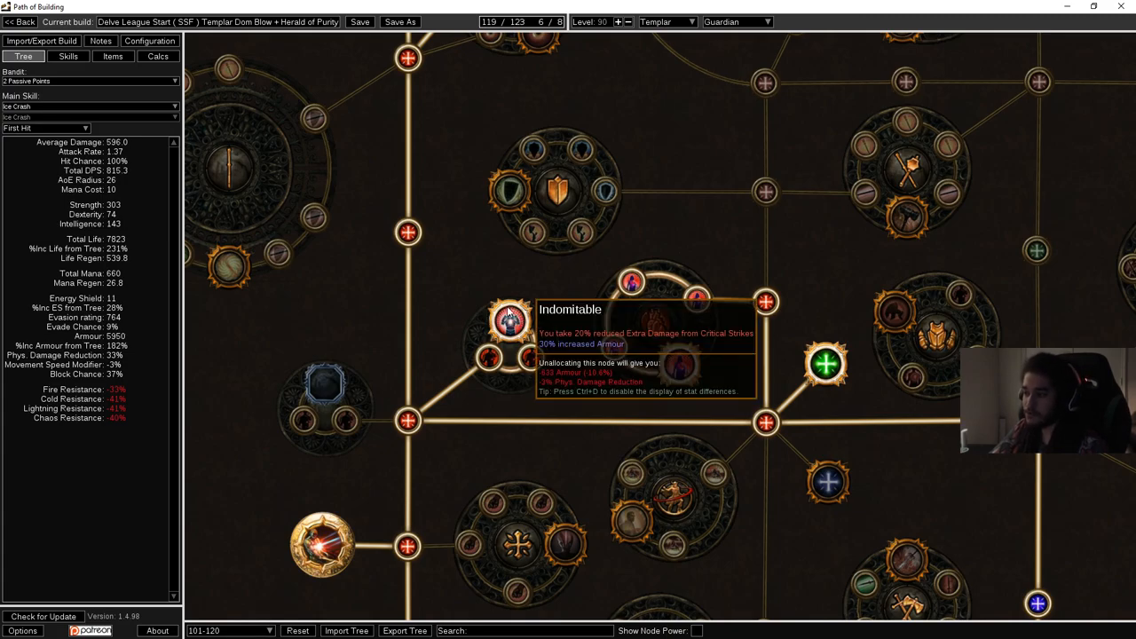
scroll(down, 3)
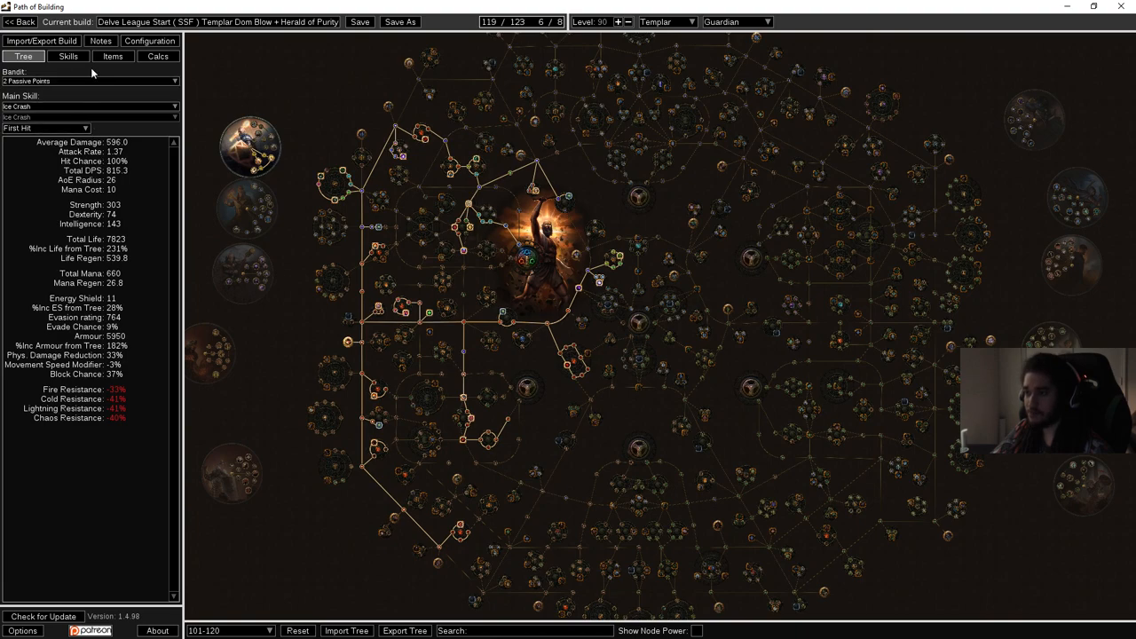
click(67, 59)
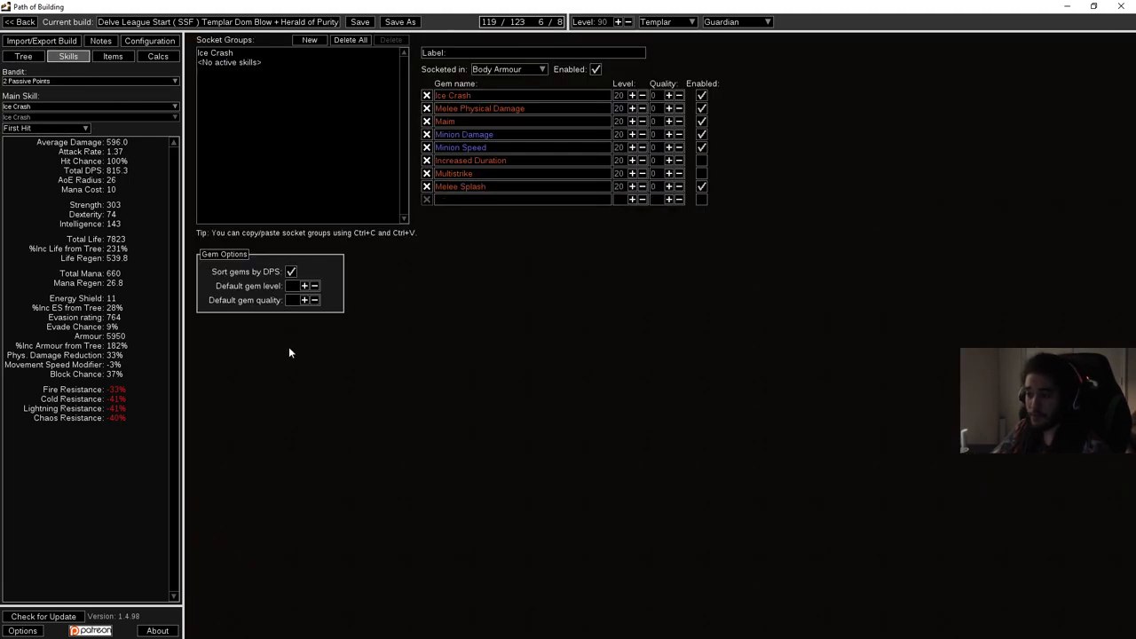
mouse_move(61, 408)
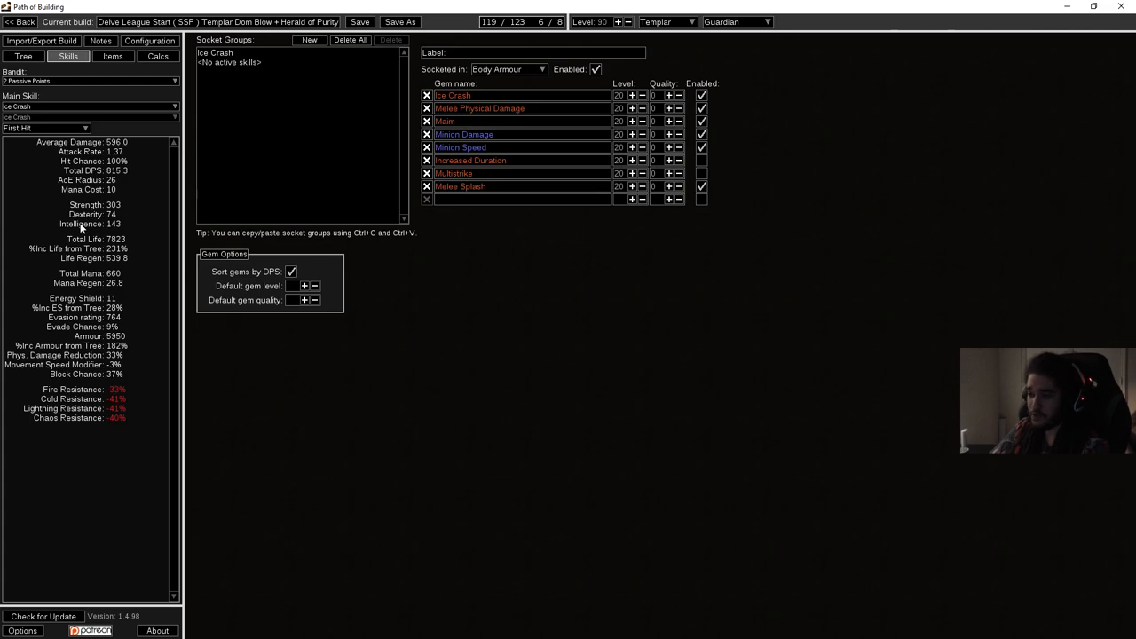
mouse_move(152, 213)
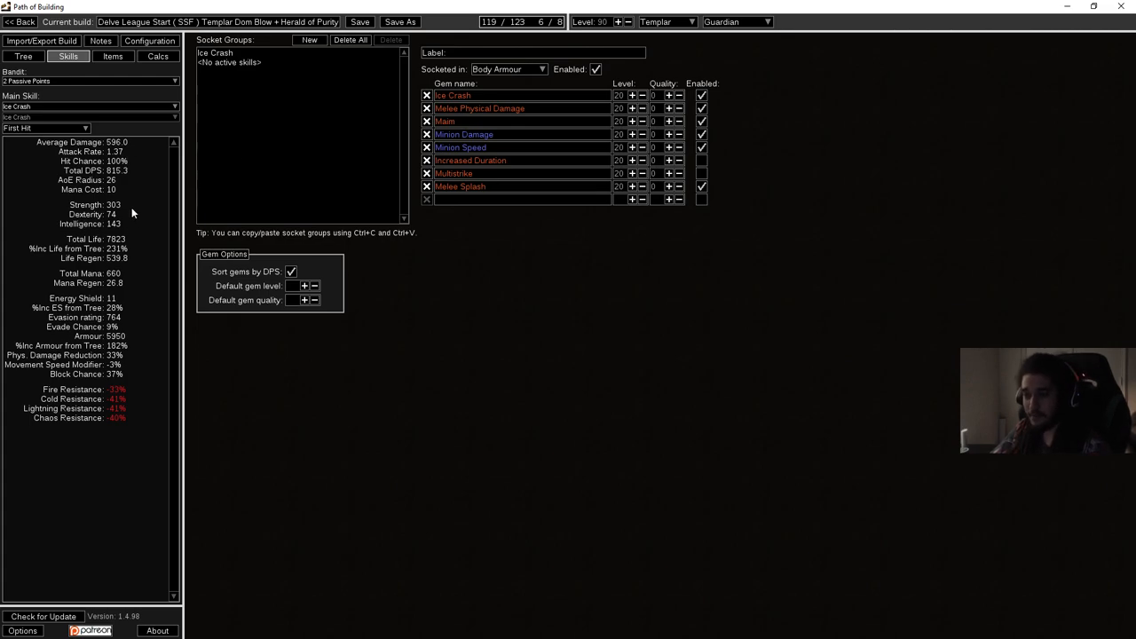
mouse_move(532, 110)
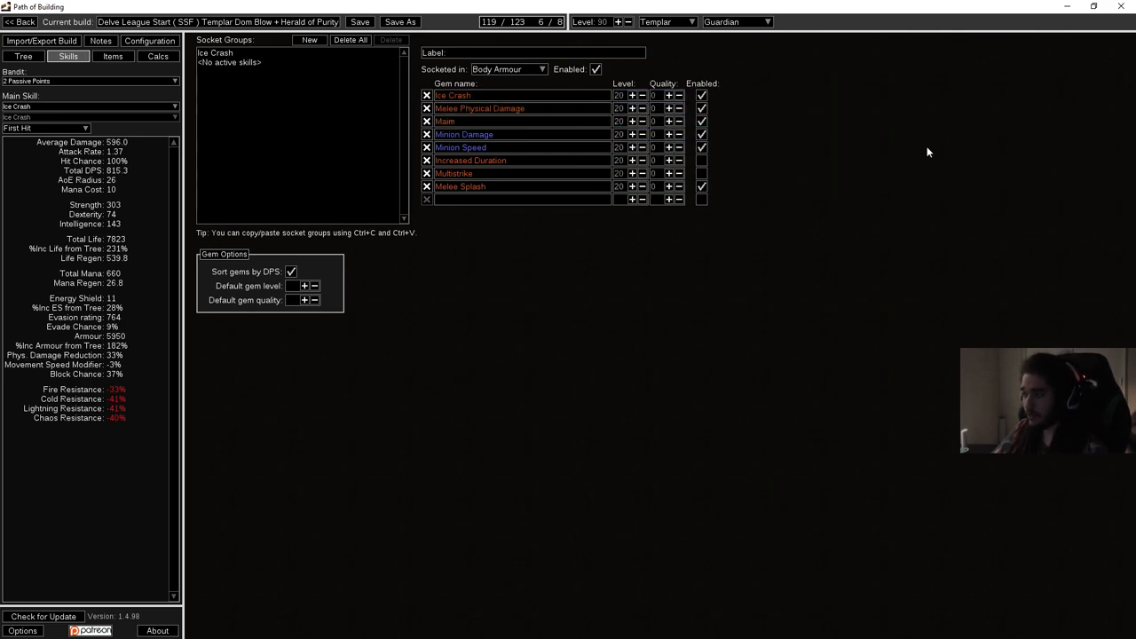
mouse_move(911, 169)
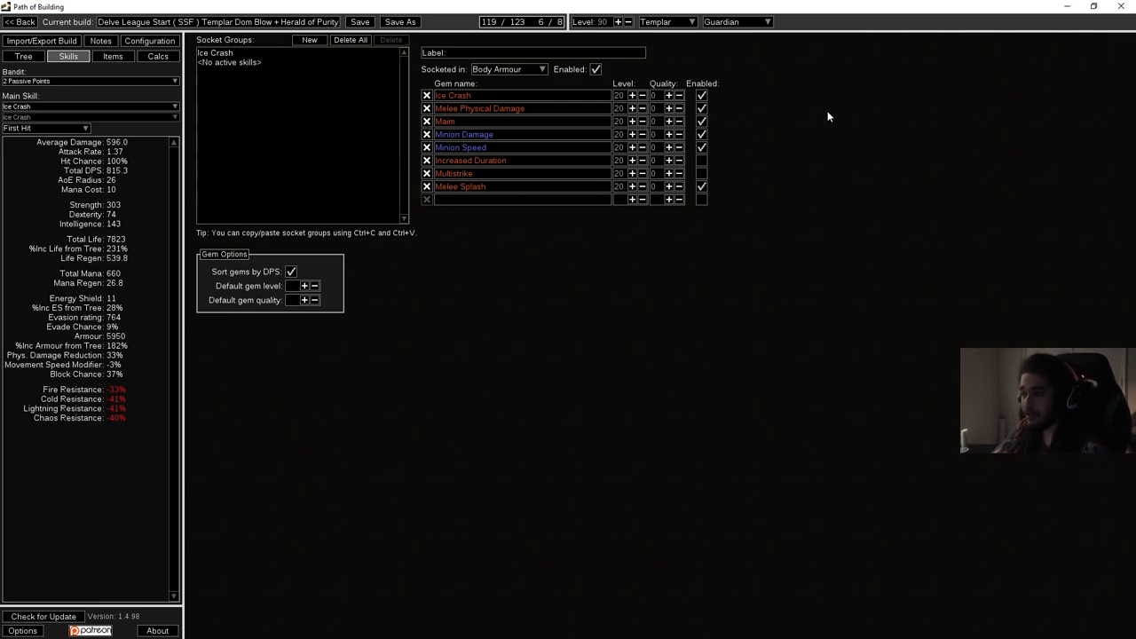
mouse_move(845, 272)
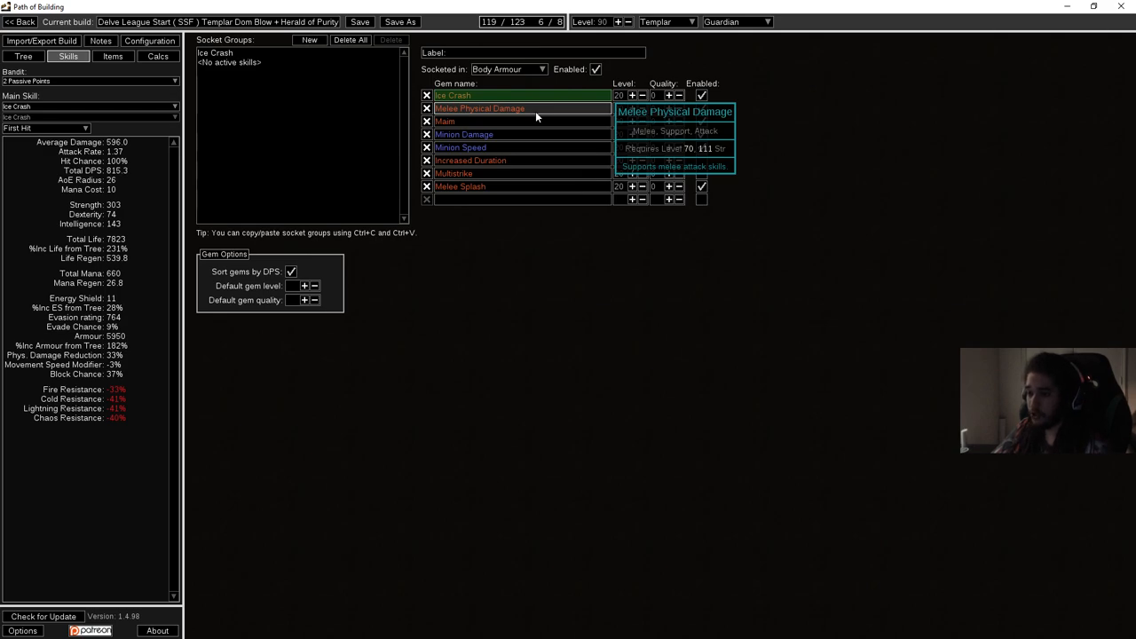
mouse_move(548, 124)
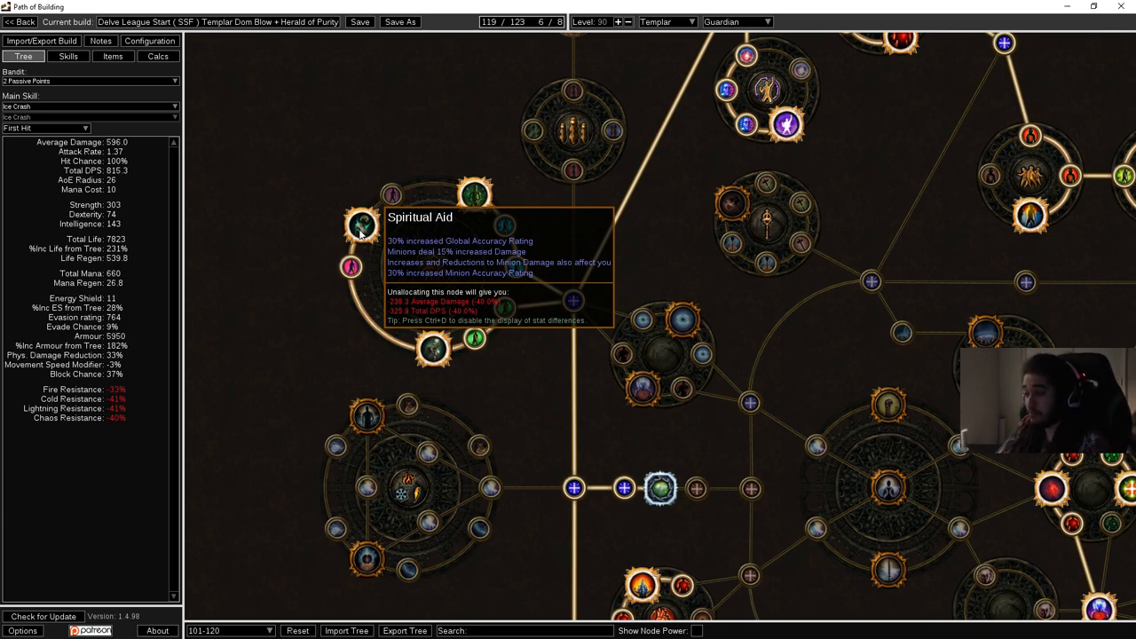
mouse_move(302, 181)
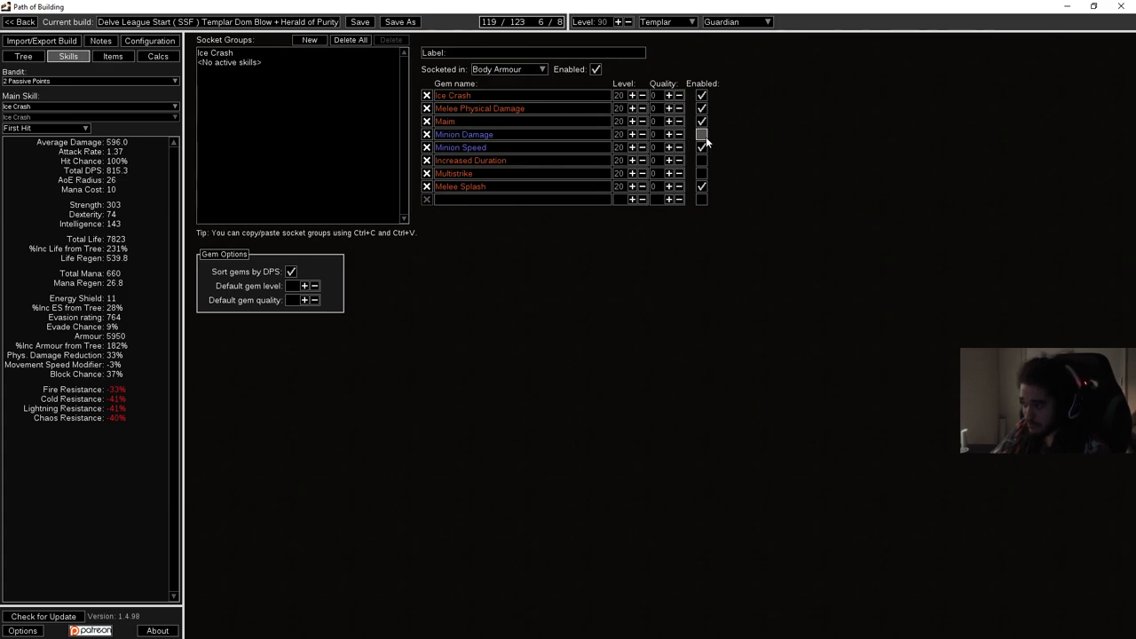
mouse_move(699, 174)
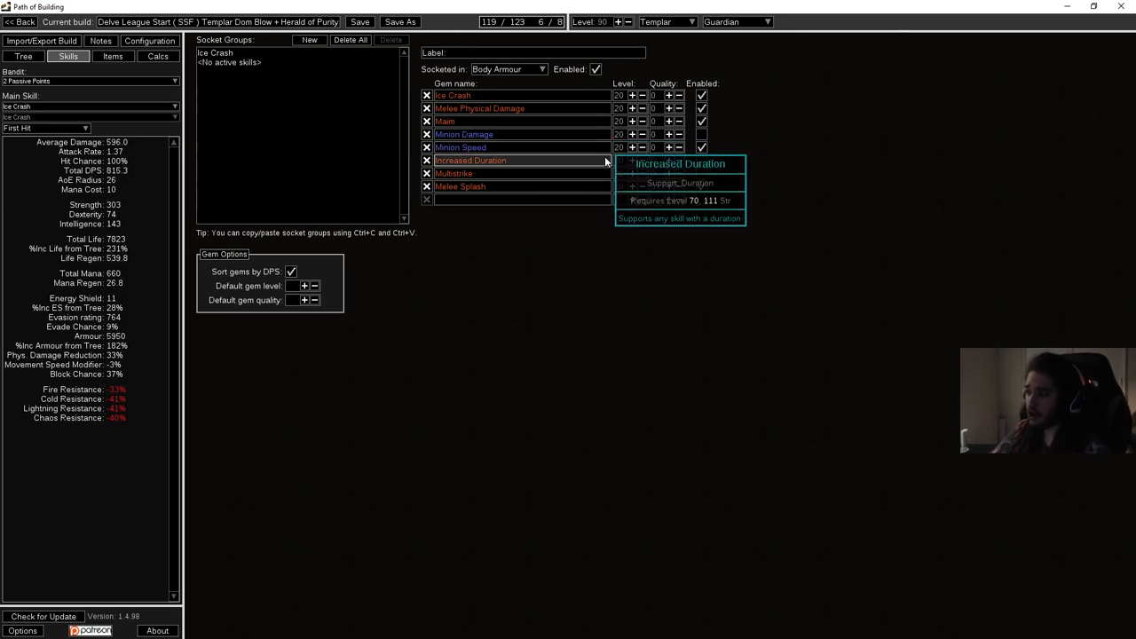
mouse_move(572, 199)
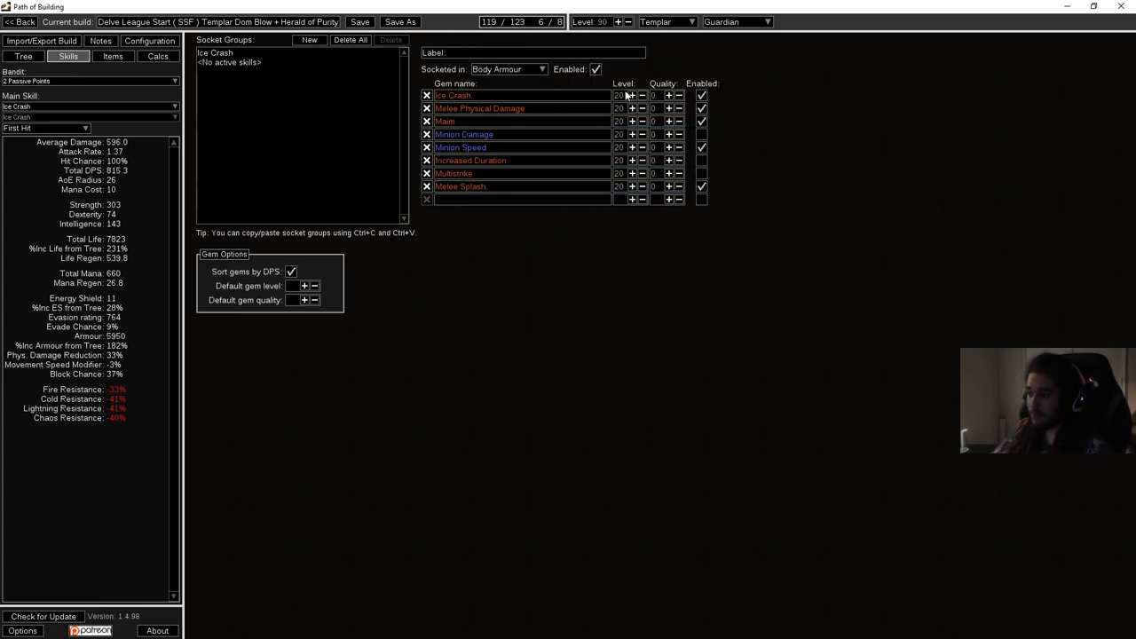
mouse_move(561, 190)
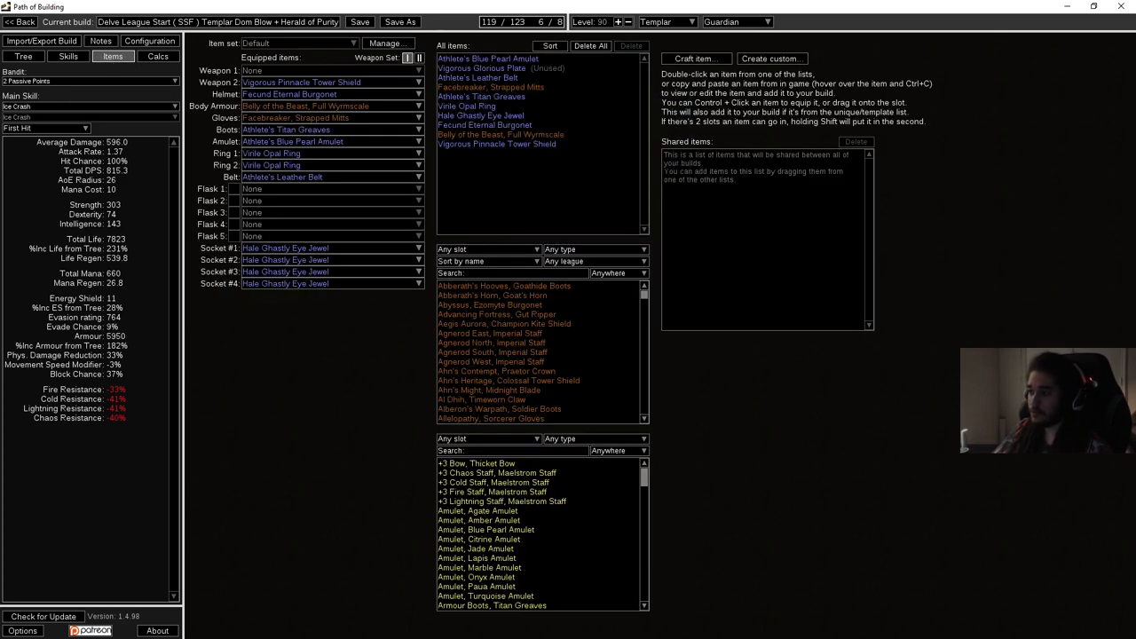
mouse_move(281, 272)
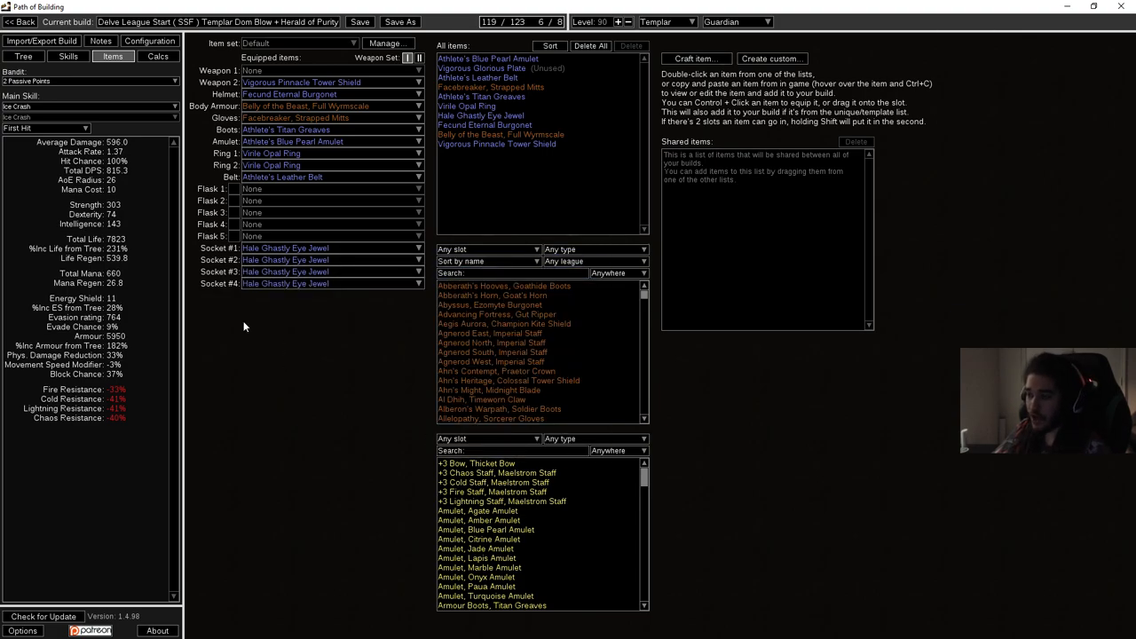
mouse_move(234, 355)
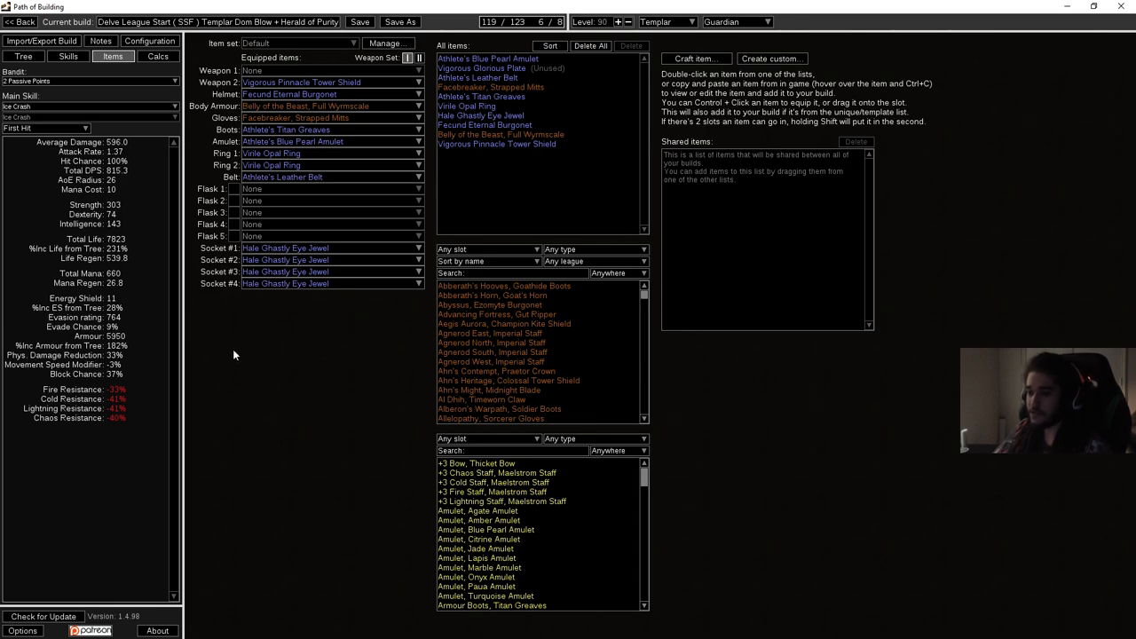
mouse_move(237, 362)
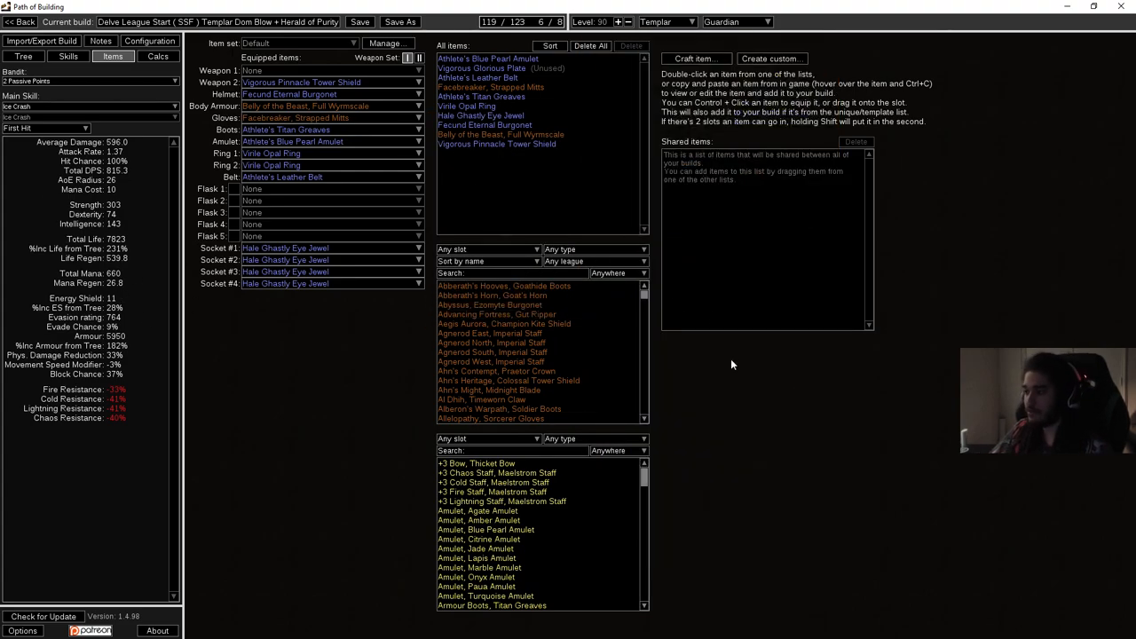
mouse_move(735, 392)
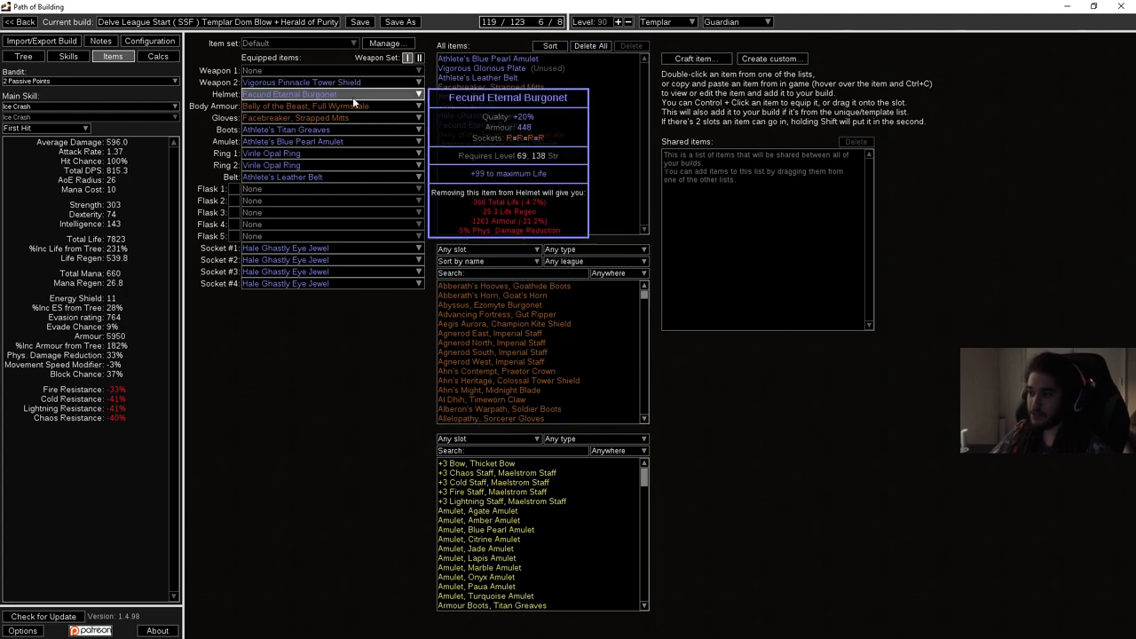
mouse_move(355, 118)
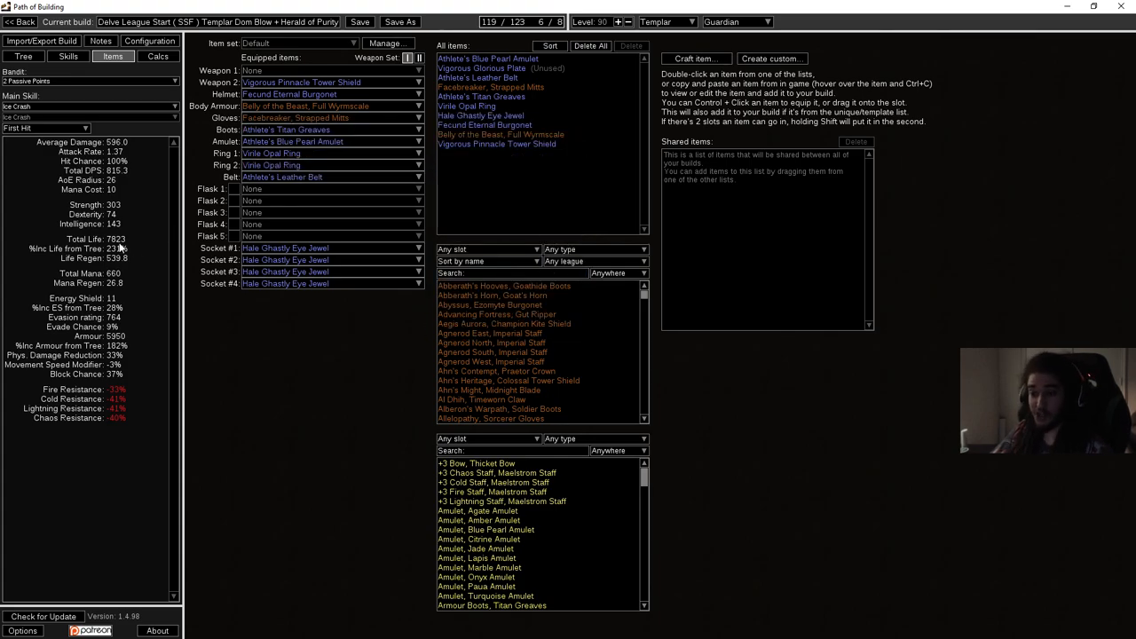
mouse_move(311, 81)
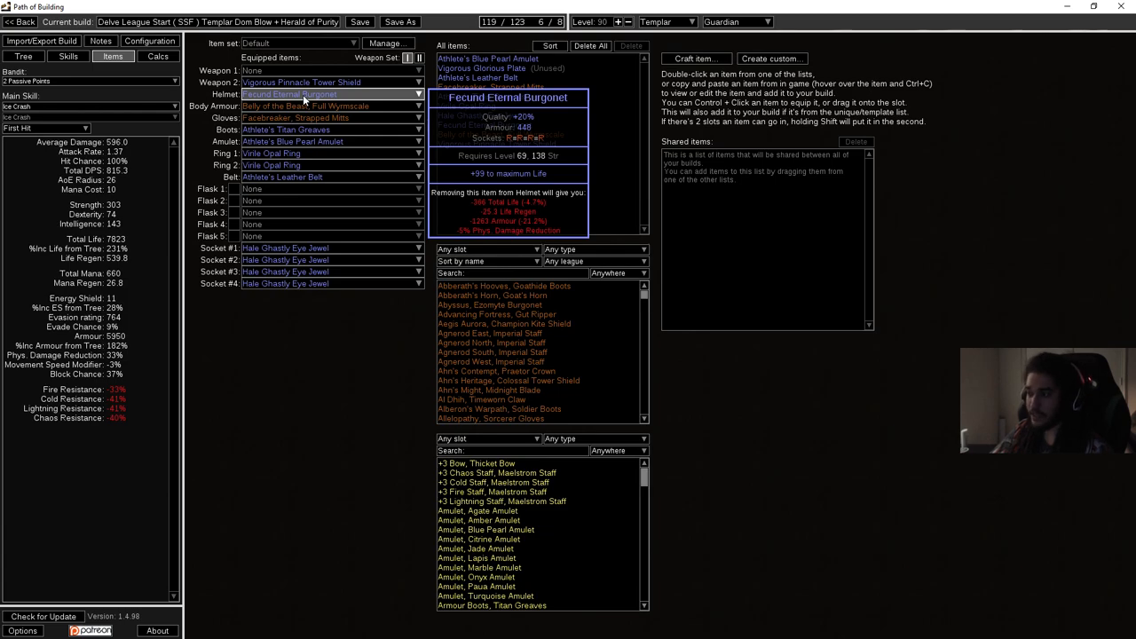
mouse_move(311, 107)
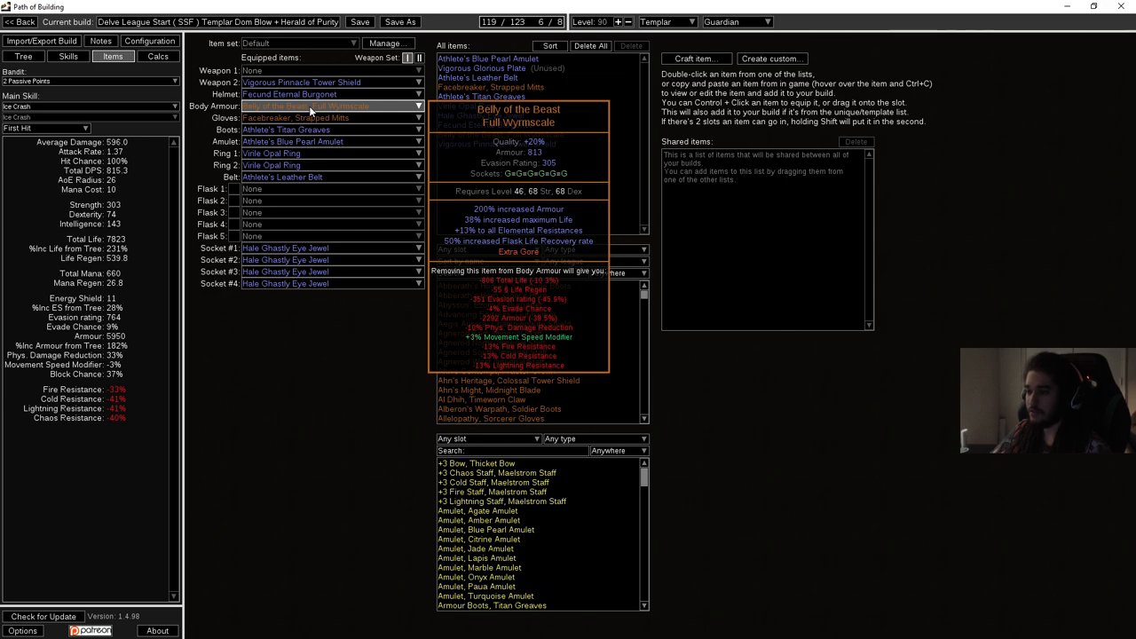
mouse_move(306, 129)
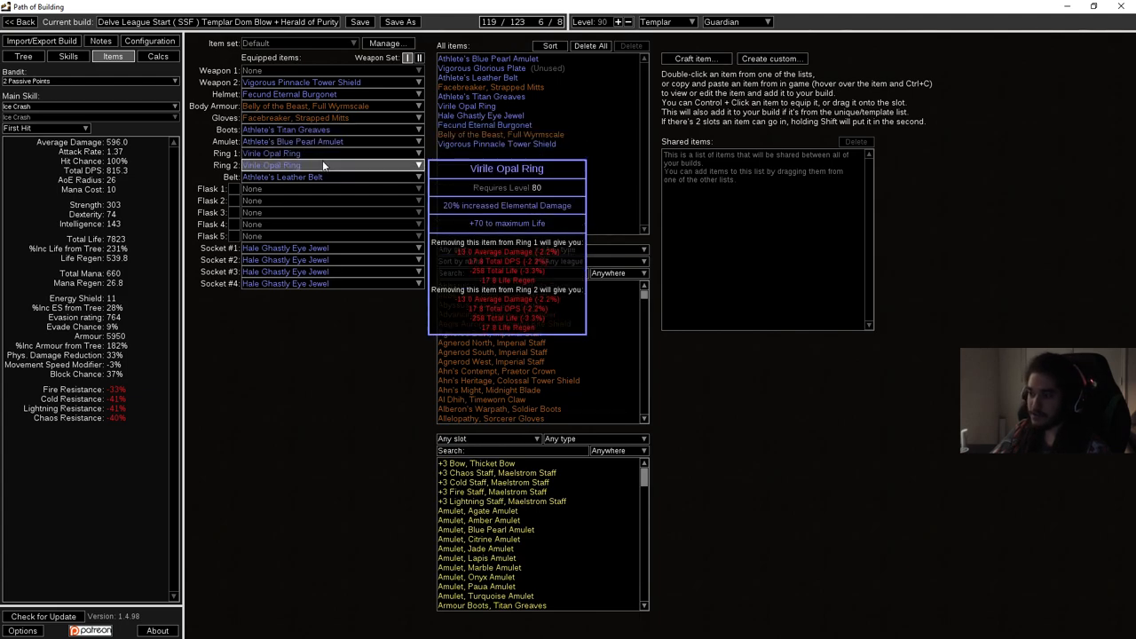
mouse_move(328, 178)
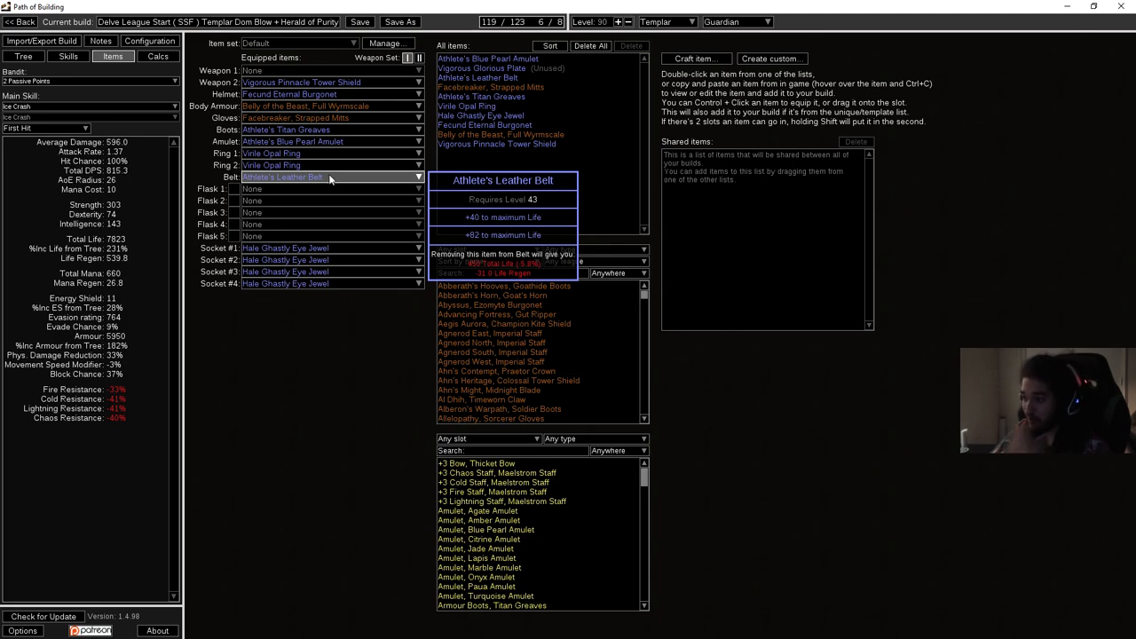
mouse_move(293, 284)
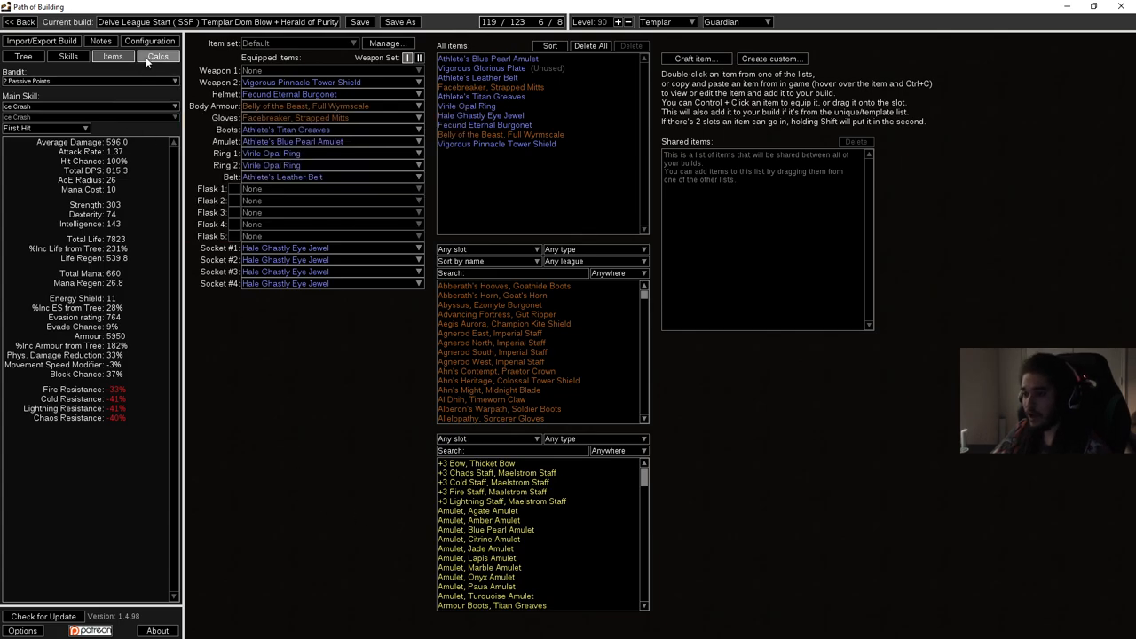
Return to the Tree view, zoom out and recentre on the levels 101–120 allocated paths
click(28, 57)
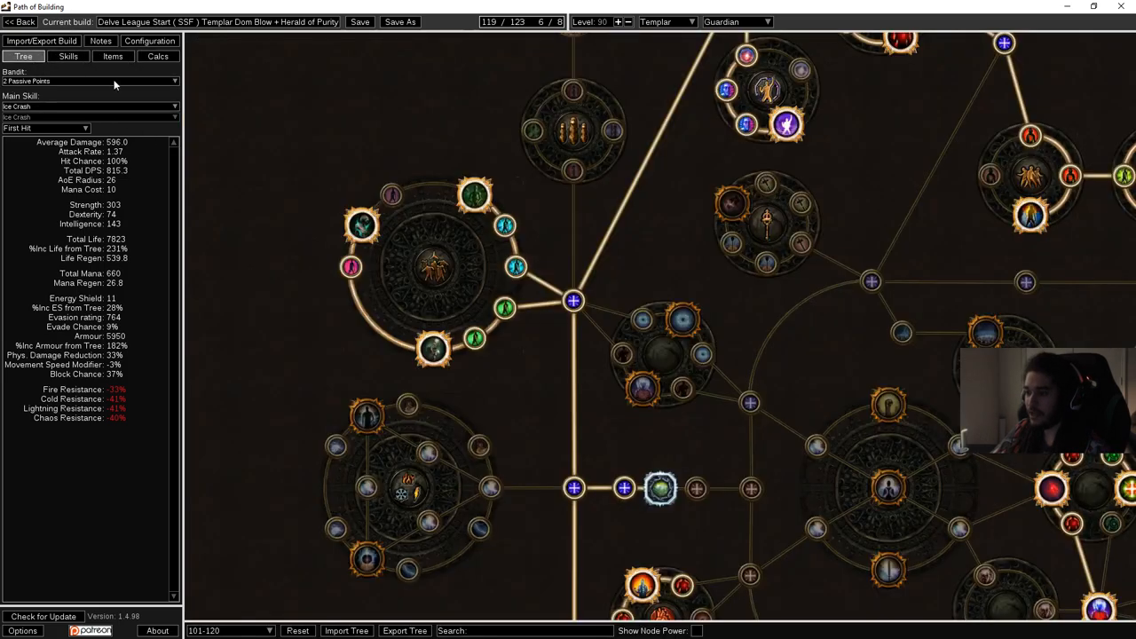
scroll(down, 3)
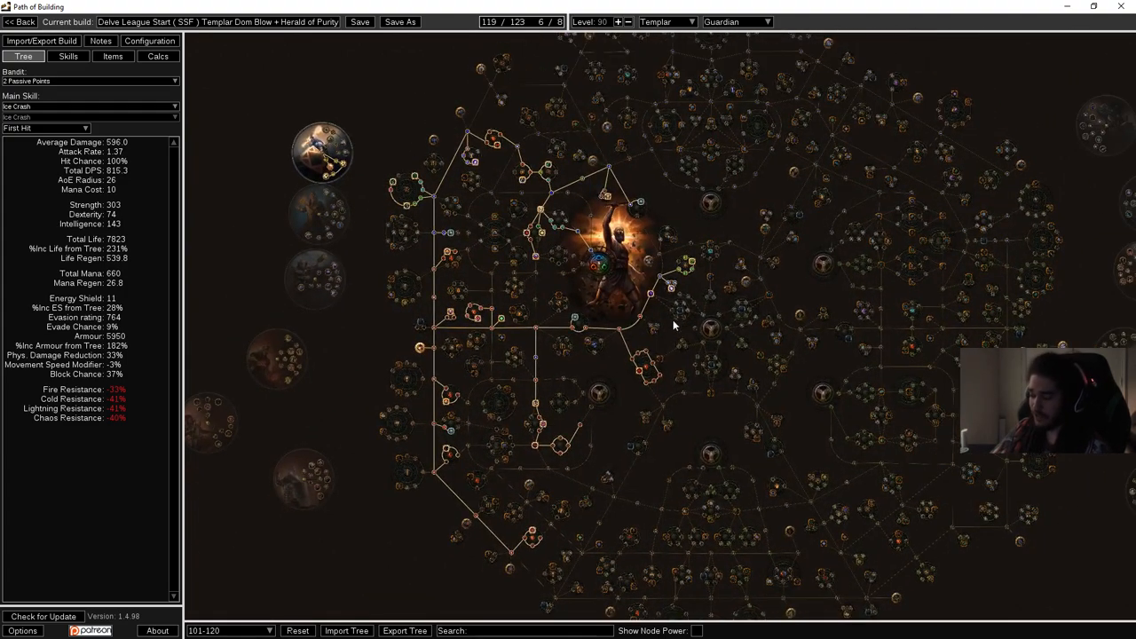
mouse_move(671, 390)
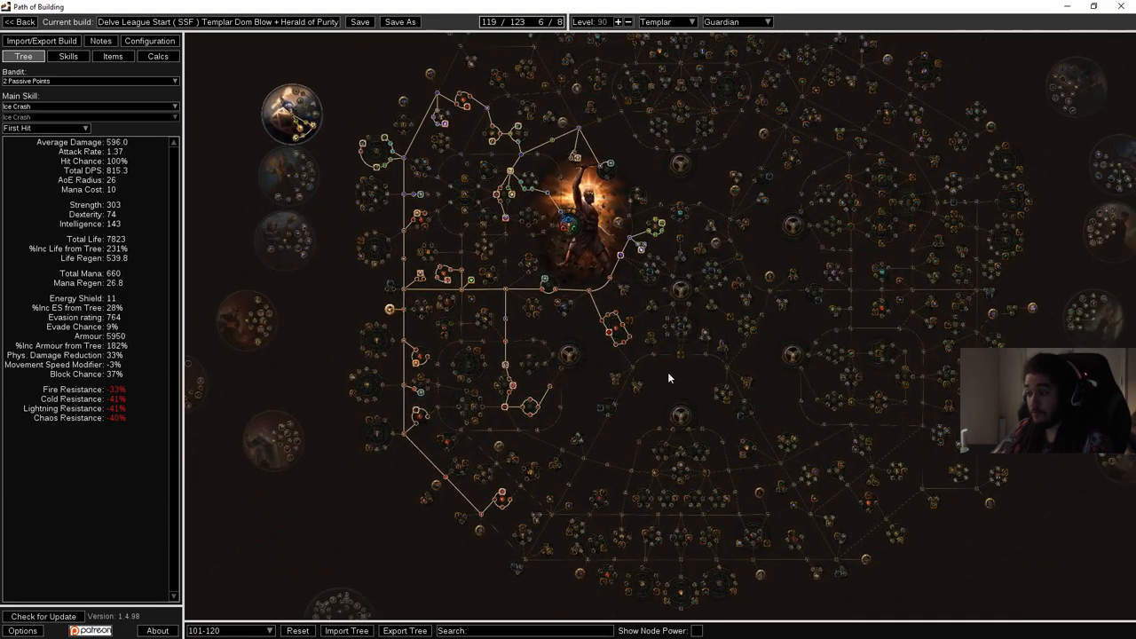
drag(671, 377, 629, 469)
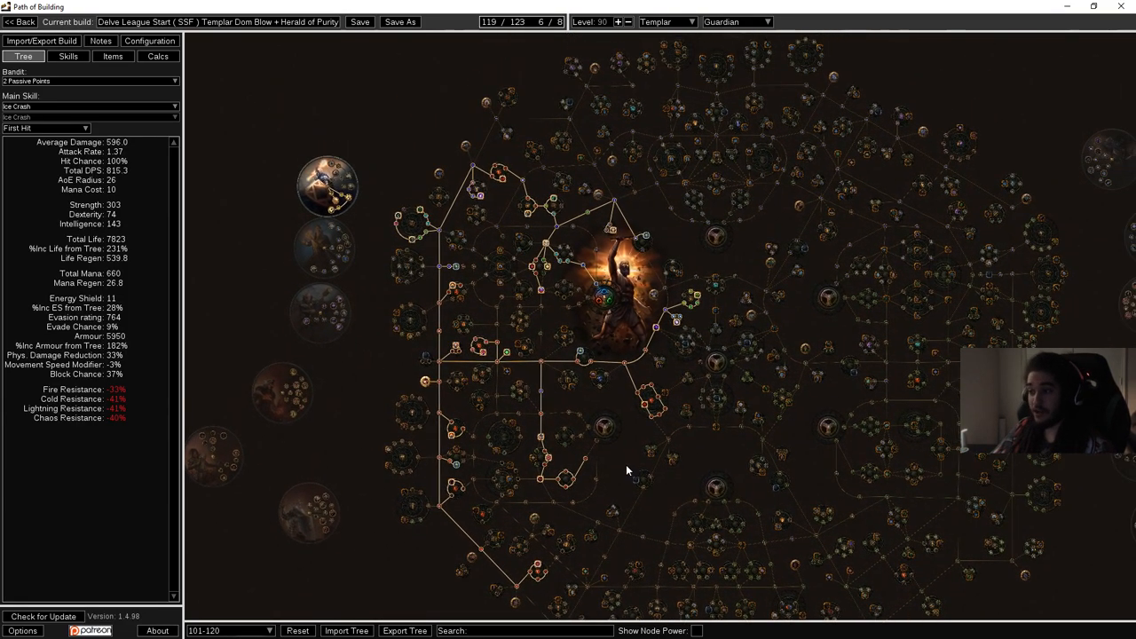